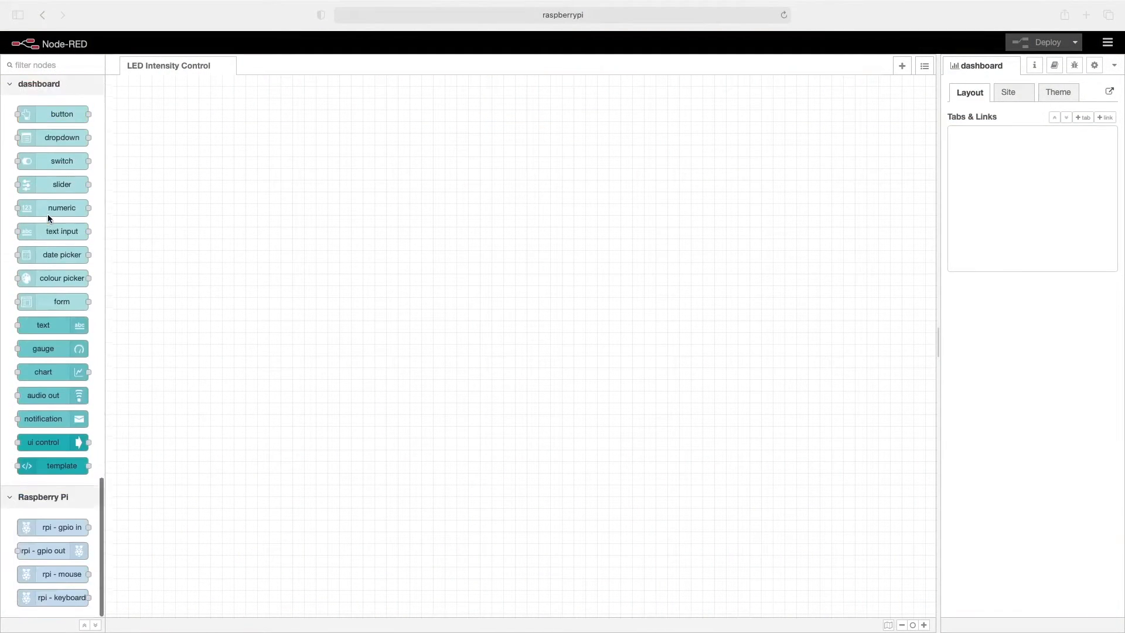
mouse_move(40, 555)
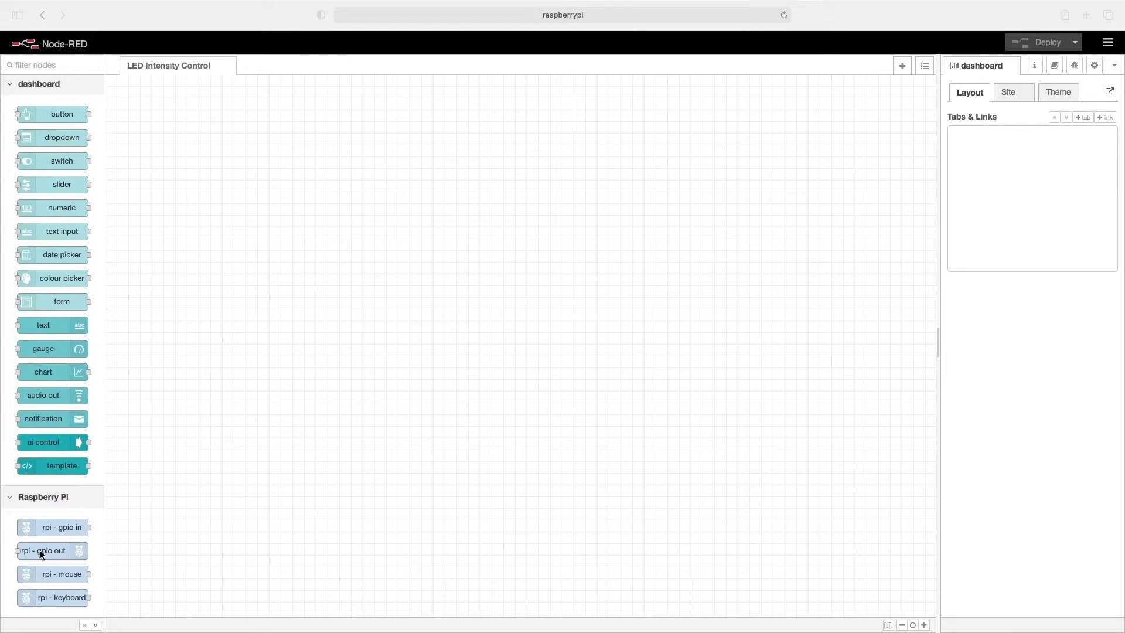
- Place an rpi-gpio out node near the top of the LED Intensity Control flow
drag(52, 551, 375, 366)
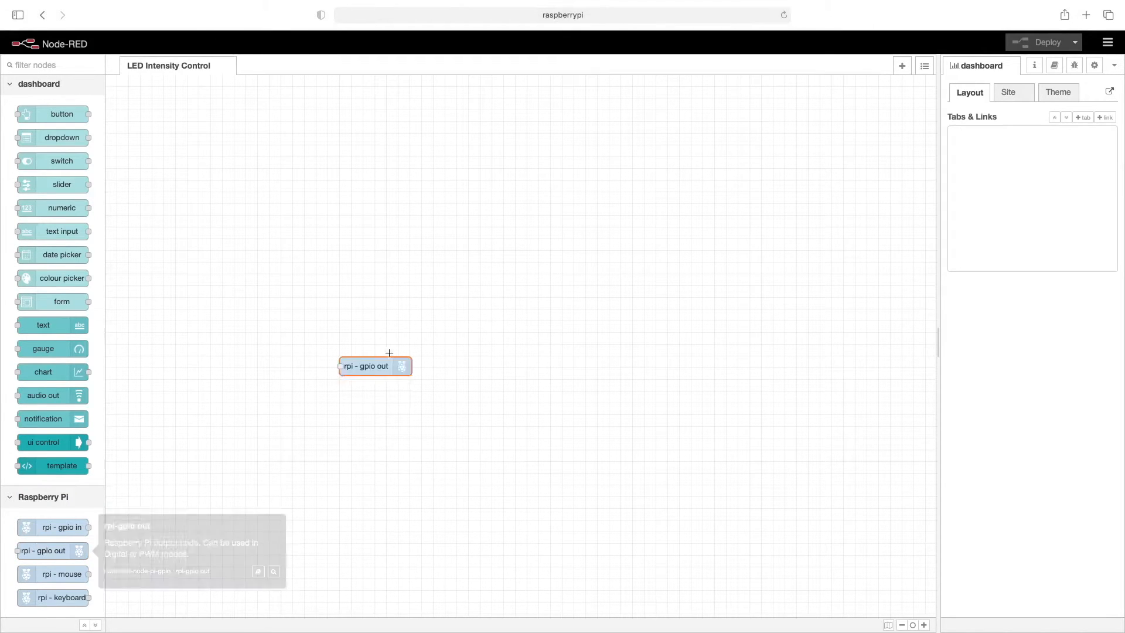
drag(374, 366, 596, 110)
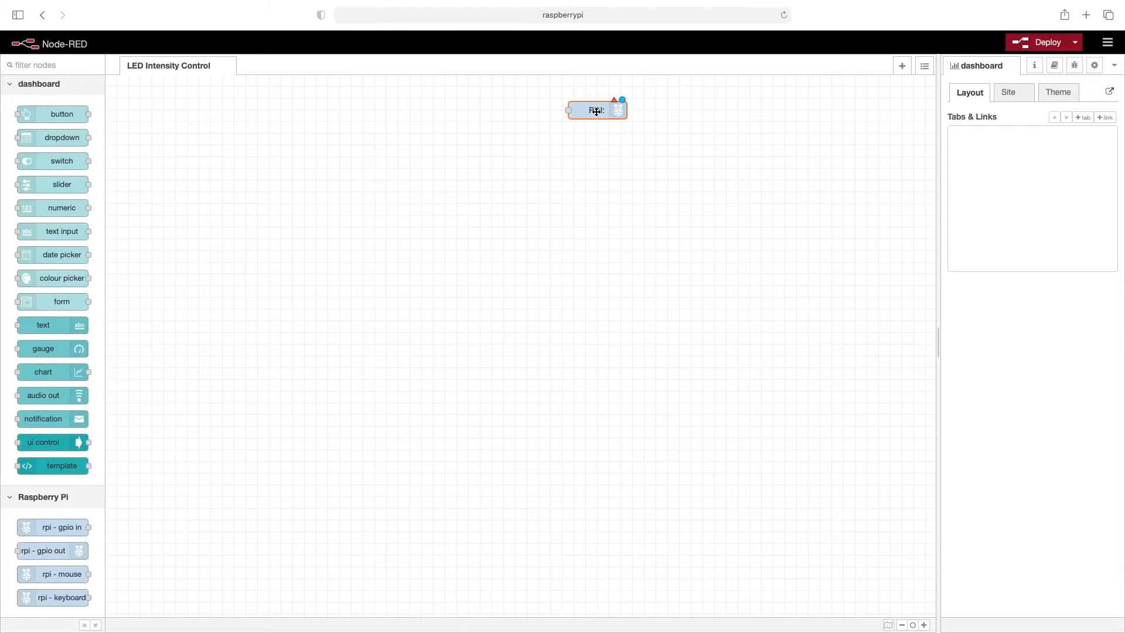
double_click(597, 111)
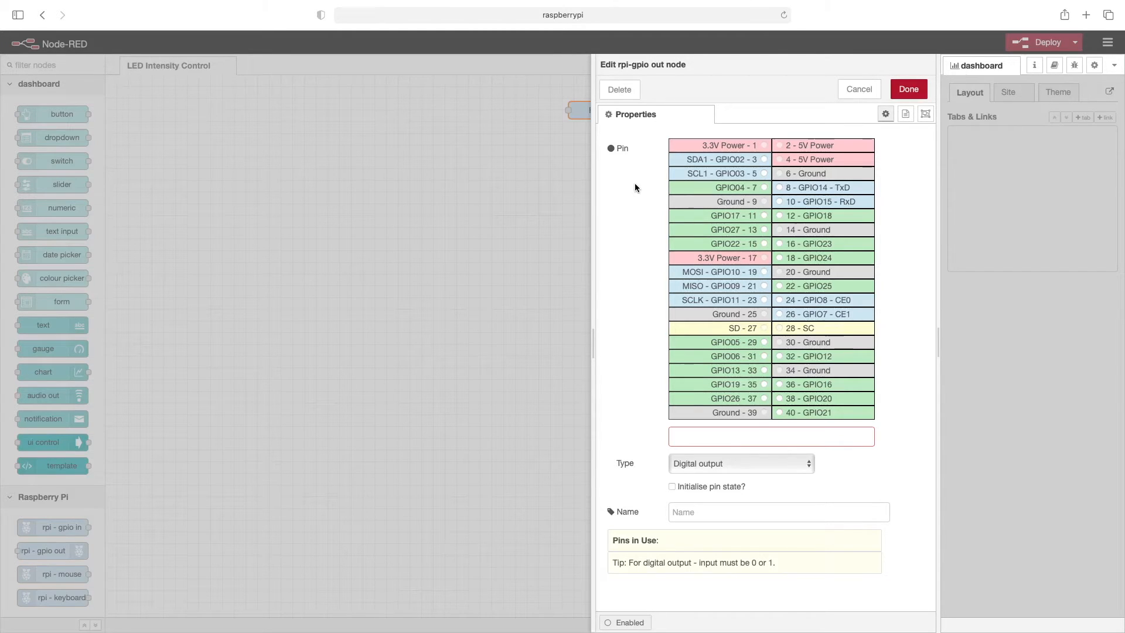
mouse_move(766, 386)
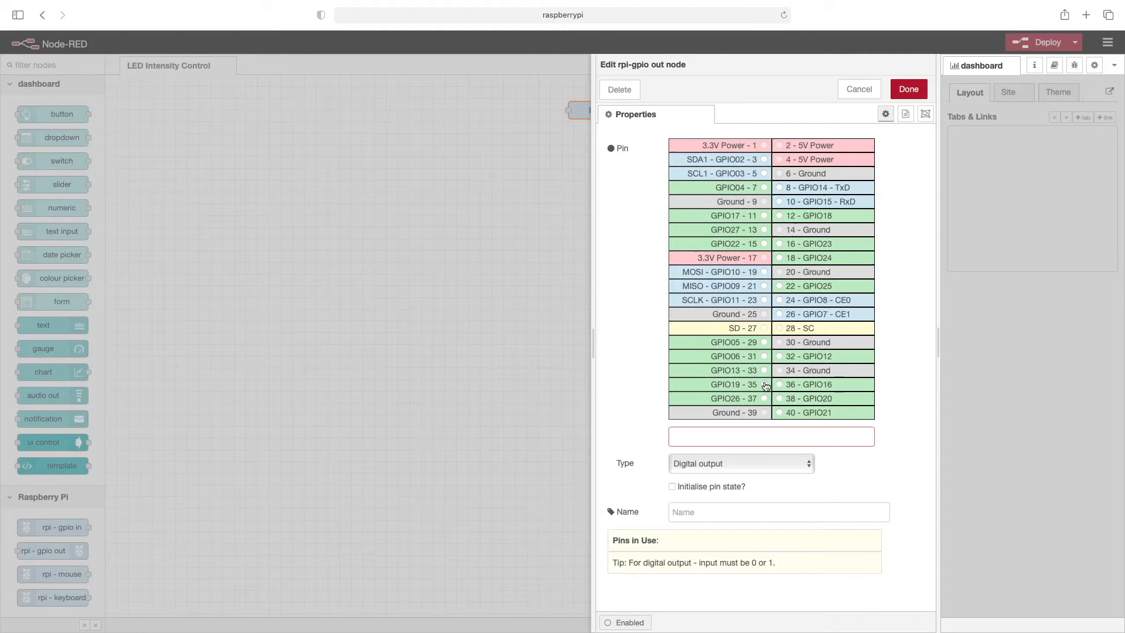
- Configure the GPIO node as a PWM output on pin 35 and save it
click(764, 385)
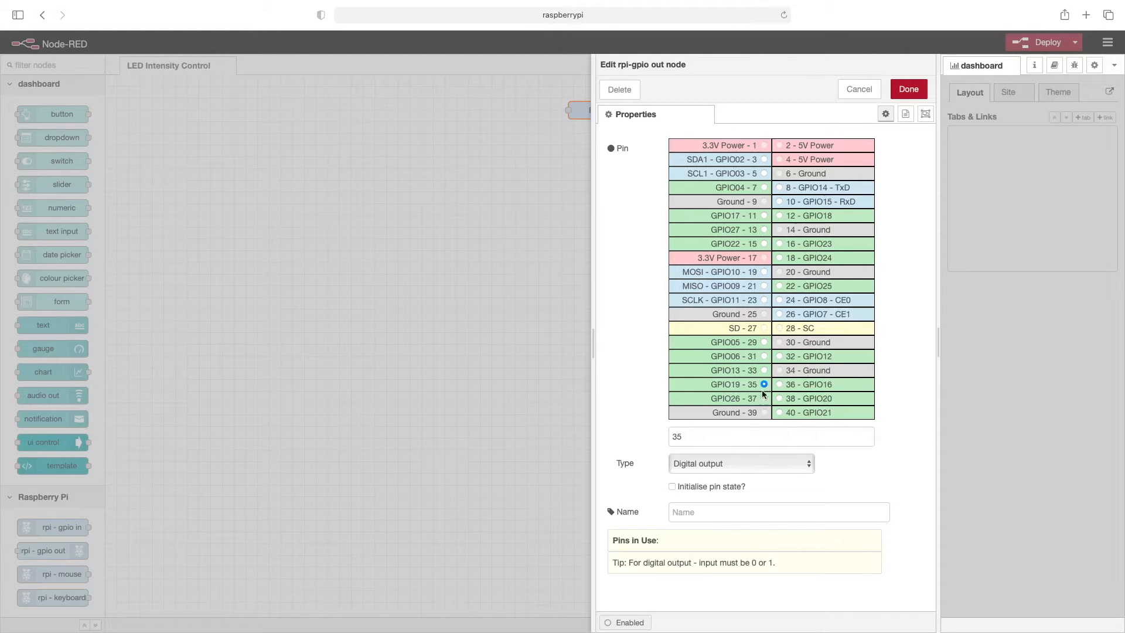
click(742, 464)
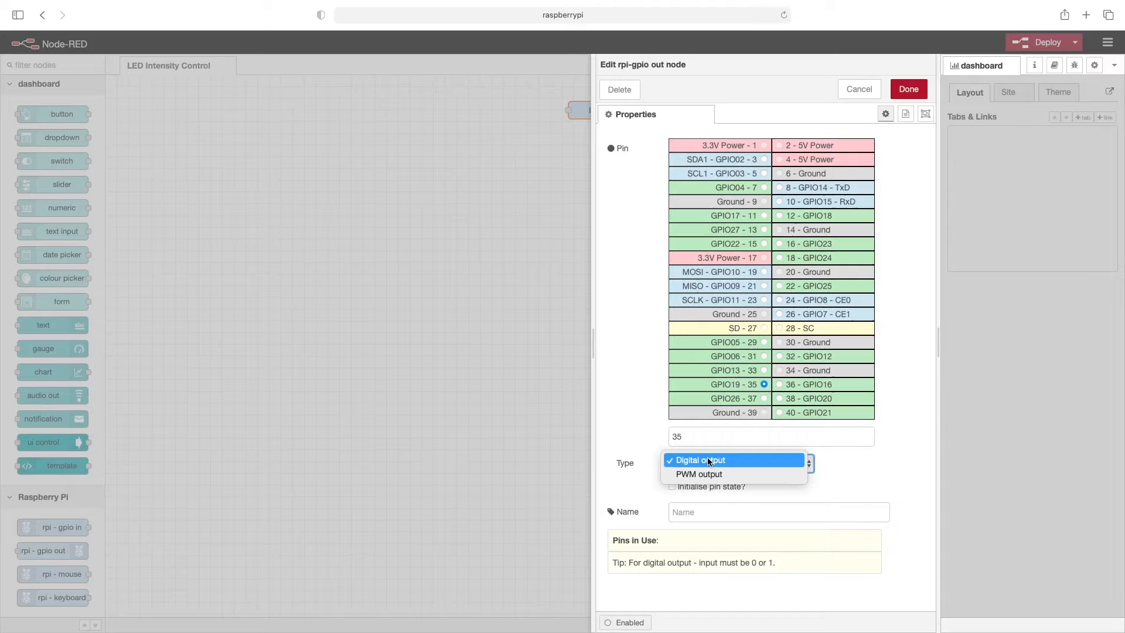
click(698, 474)
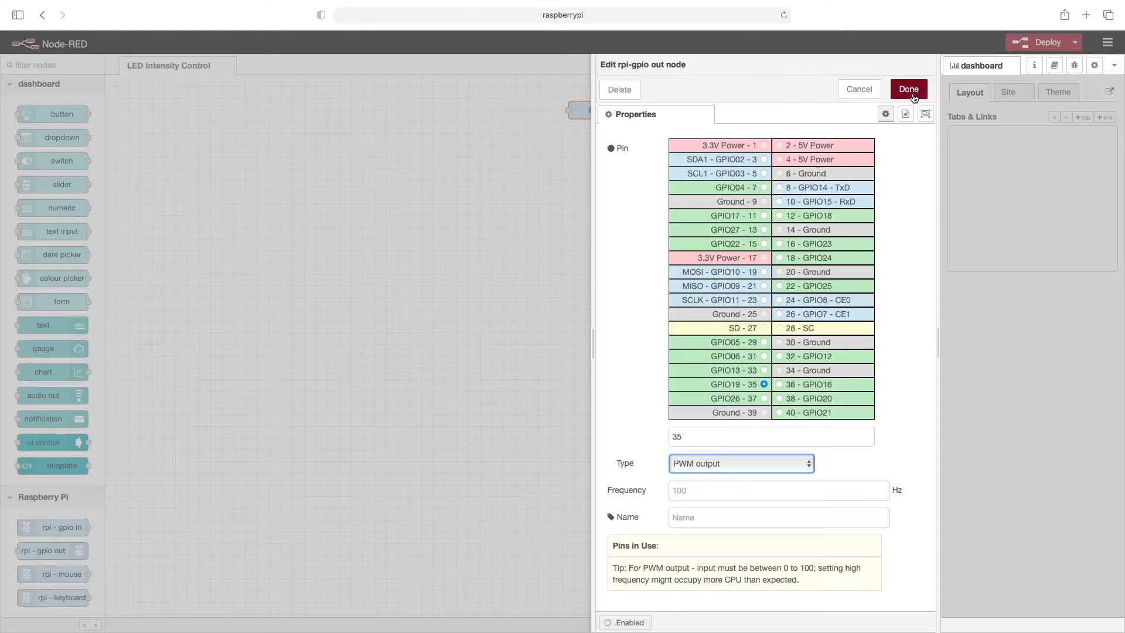
click(908, 89)
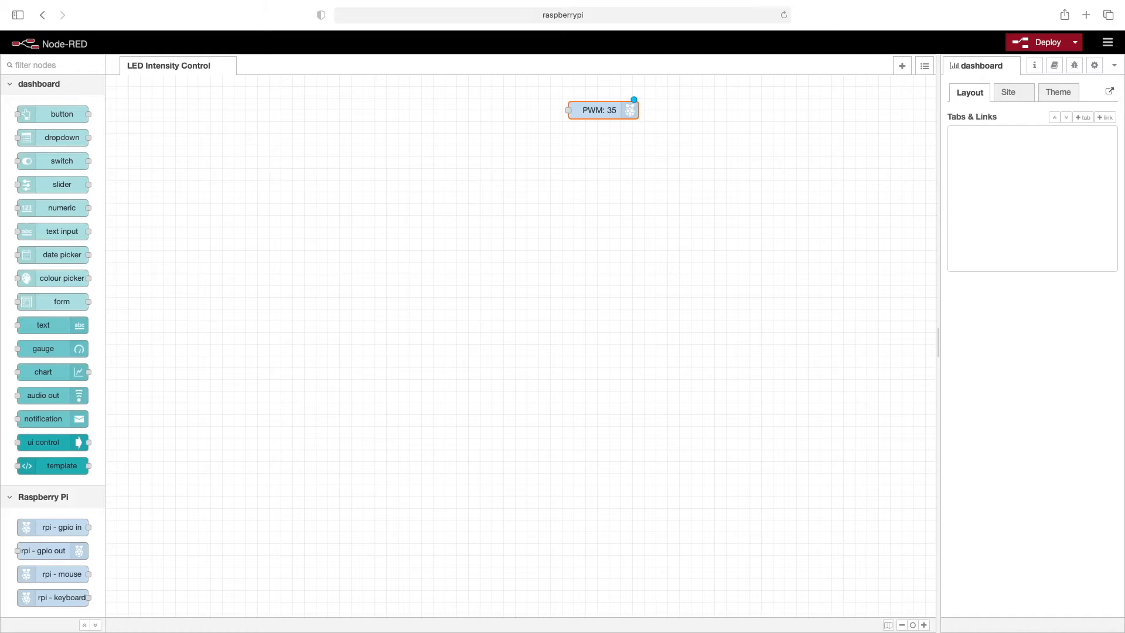
mouse_move(133, 203)
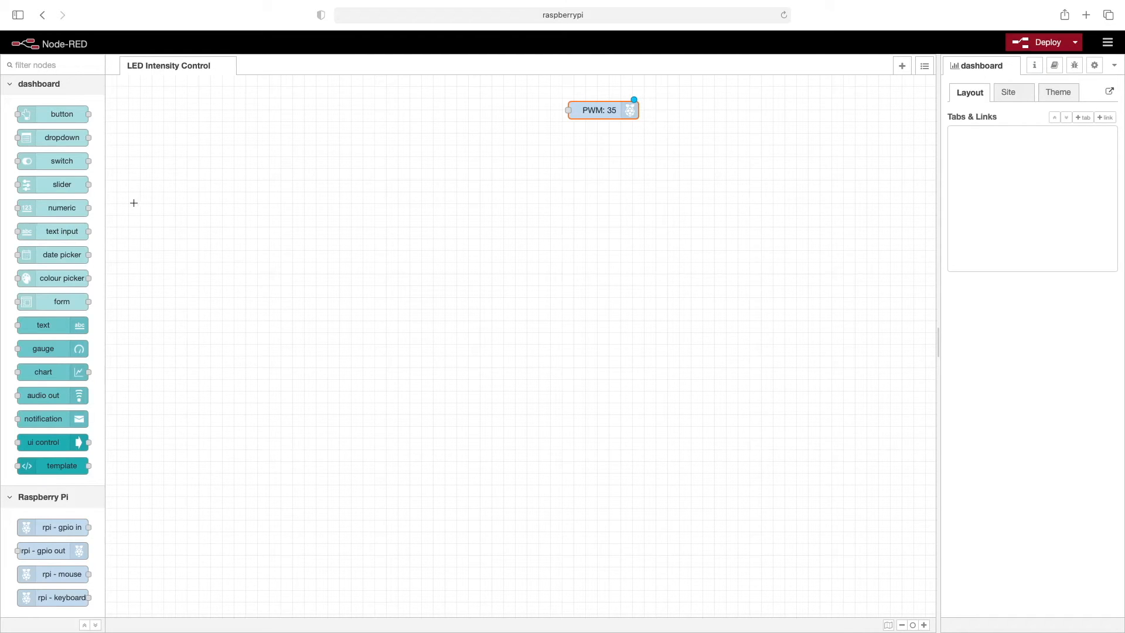
mouse_move(53, 185)
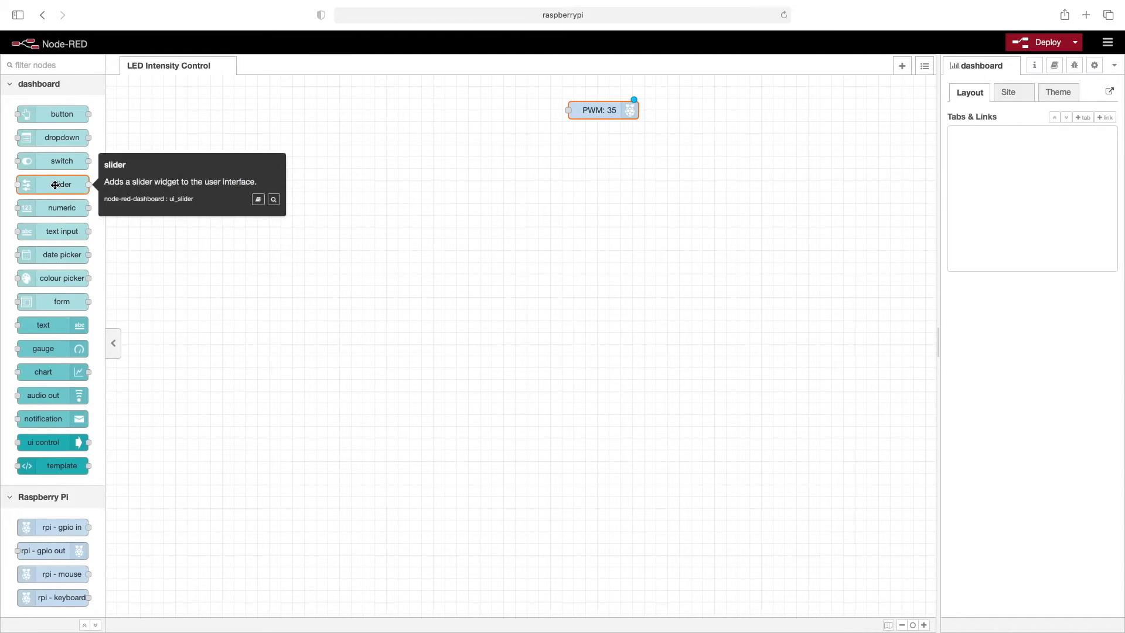
- Place a dashboard slider node in the flow and bring up its settings
drag(53, 183, 480, 111)
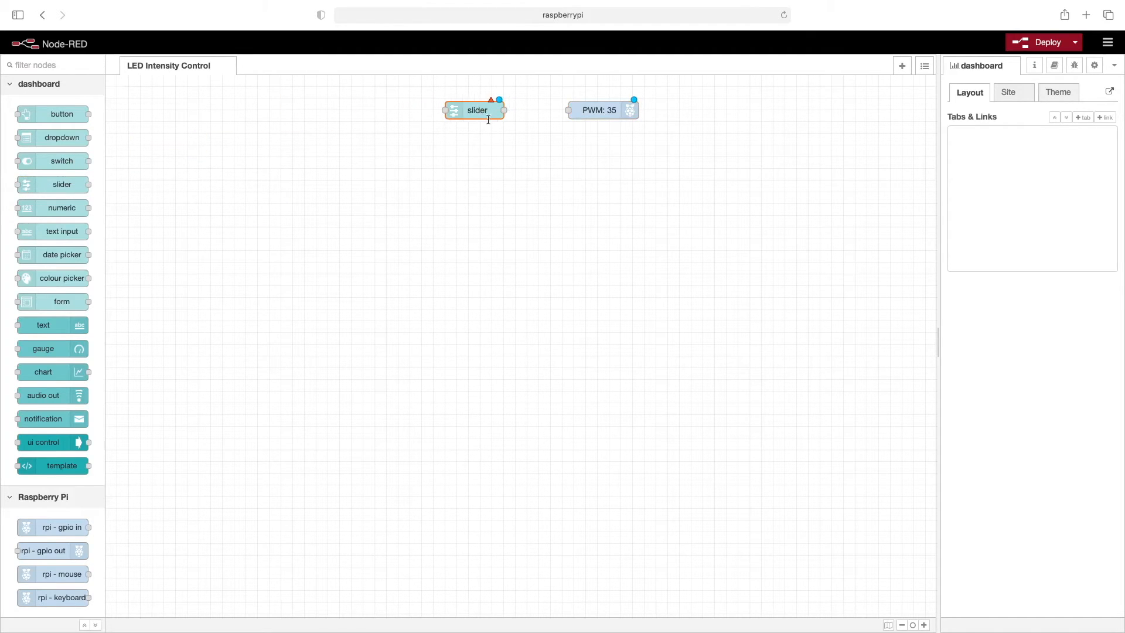
double_click(476, 110)
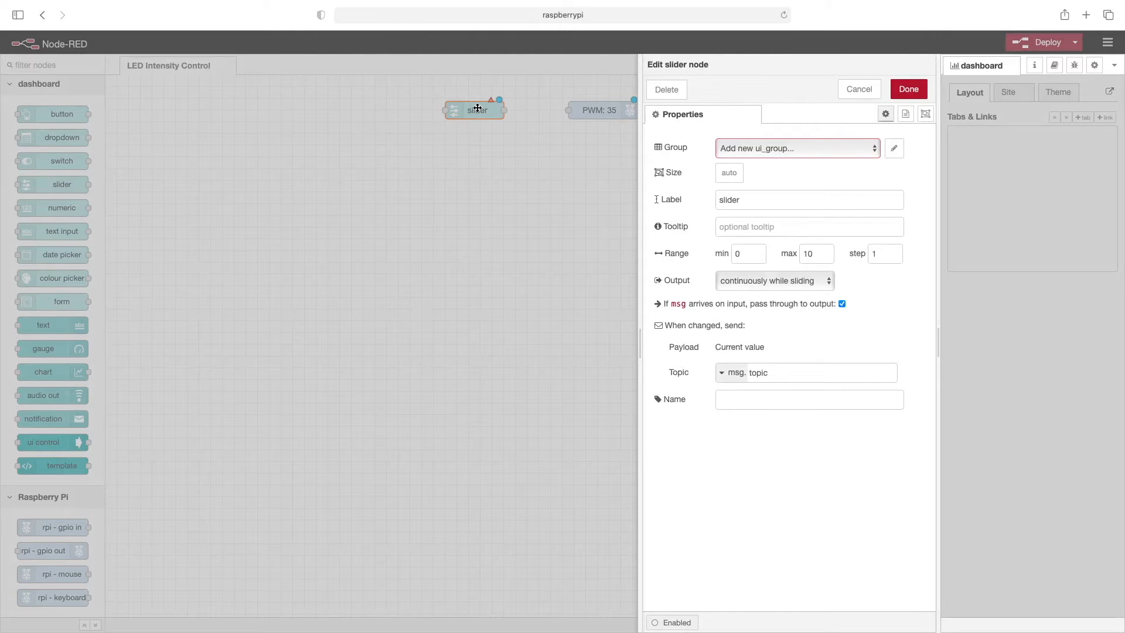
mouse_move(686, 152)
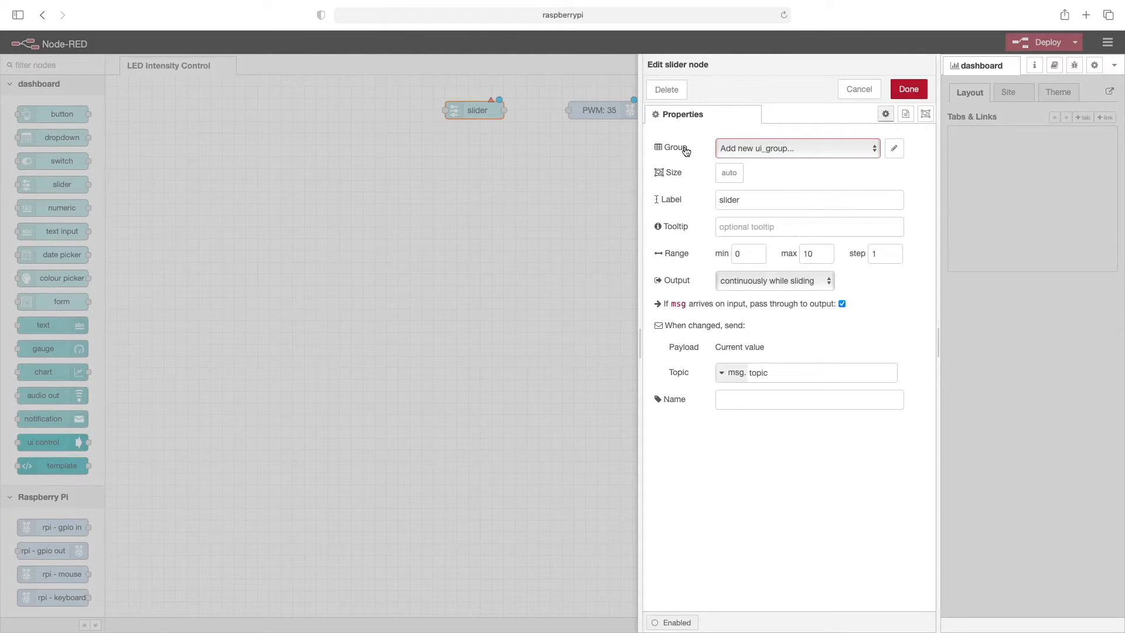
mouse_move(896, 152)
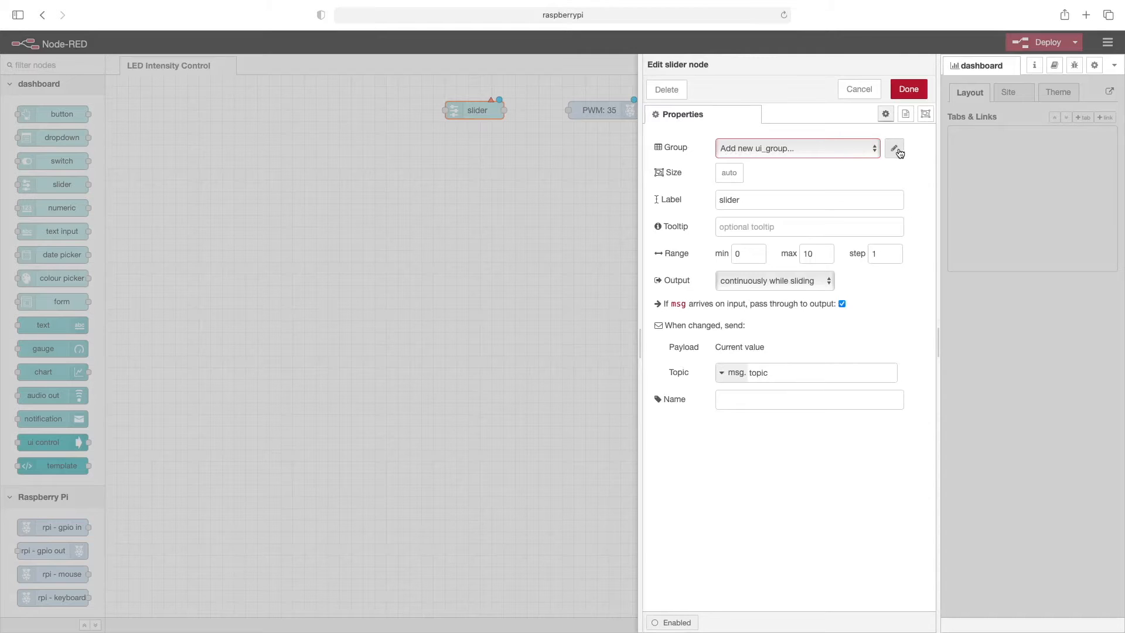
- Assign the slider to a new Default group on a new Home dashboard tab
click(895, 148)
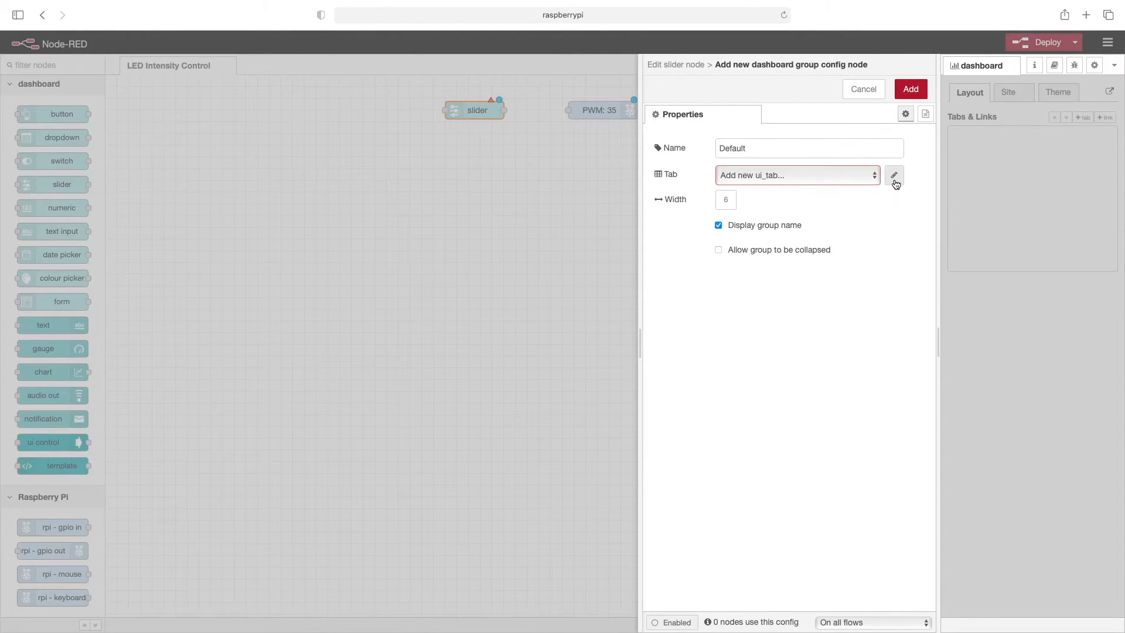
click(895, 175)
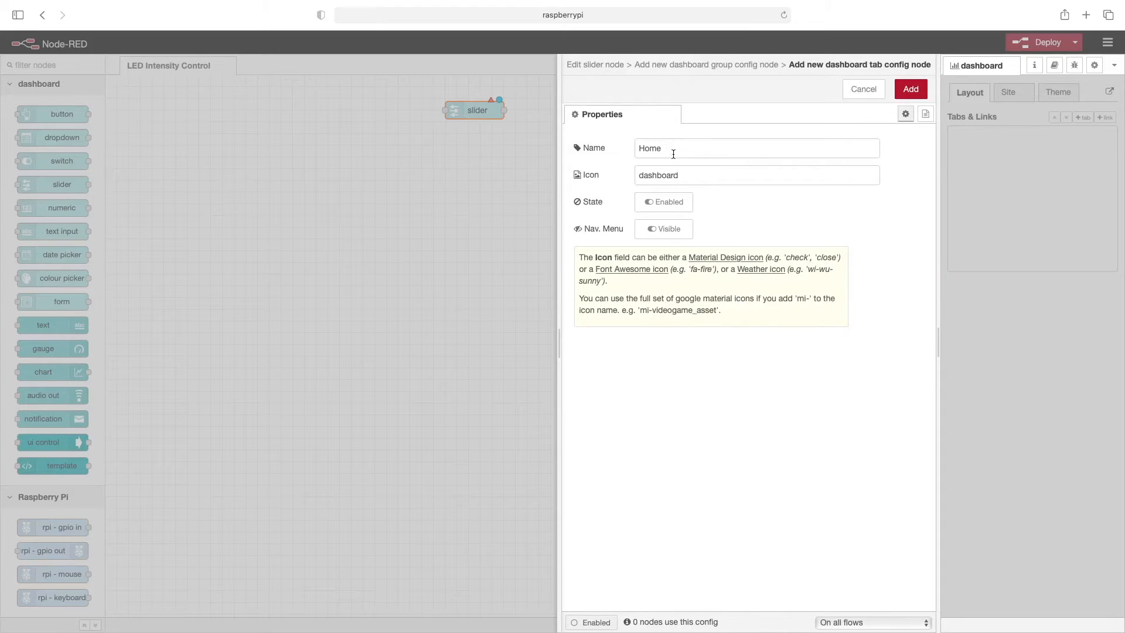
click(911, 89)
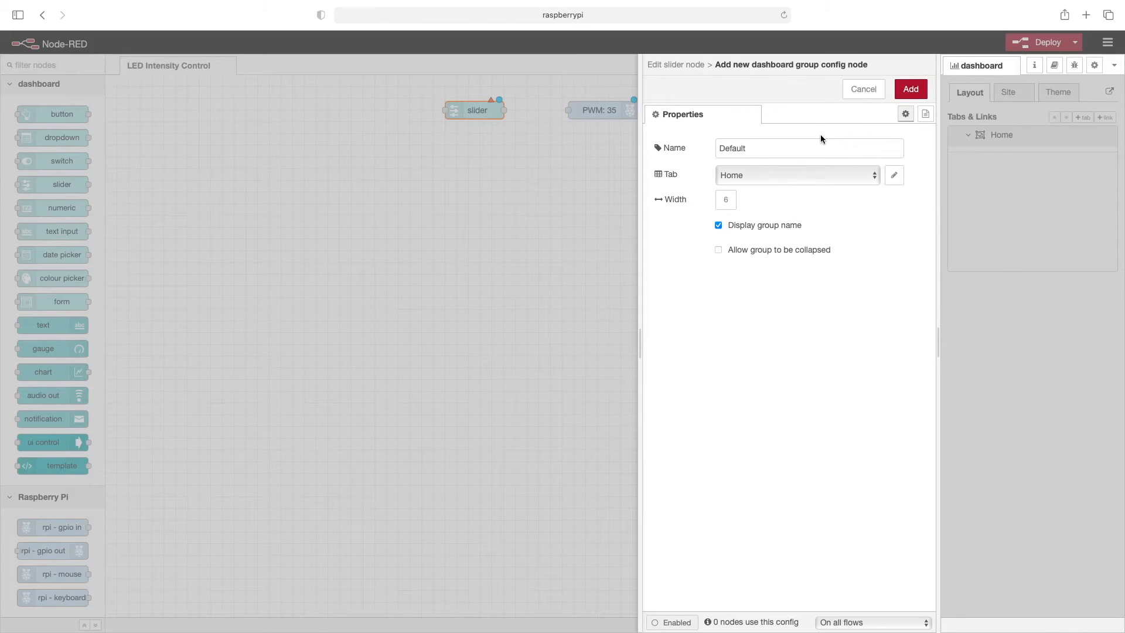
click(911, 89)
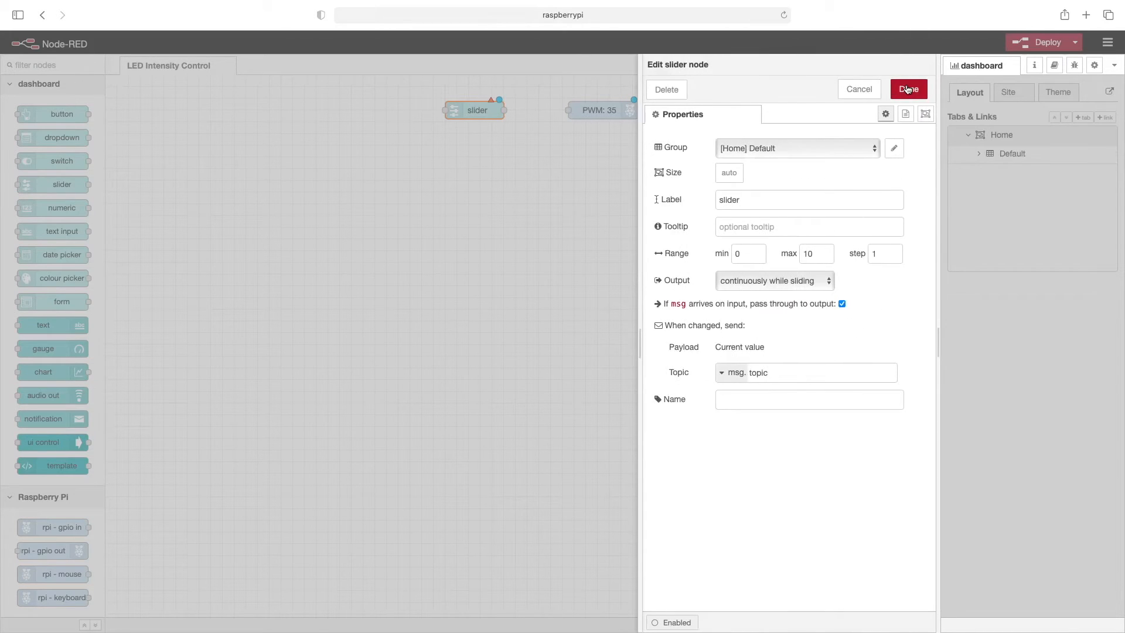
mouse_move(769, 190)
text(0)
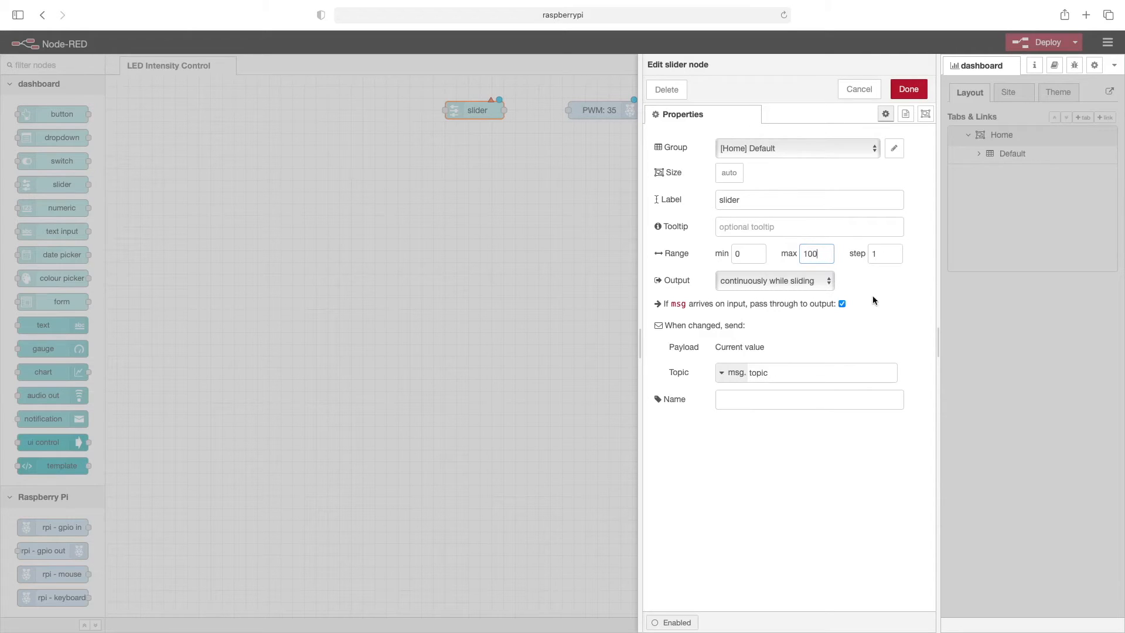
mouse_move(937, 148)
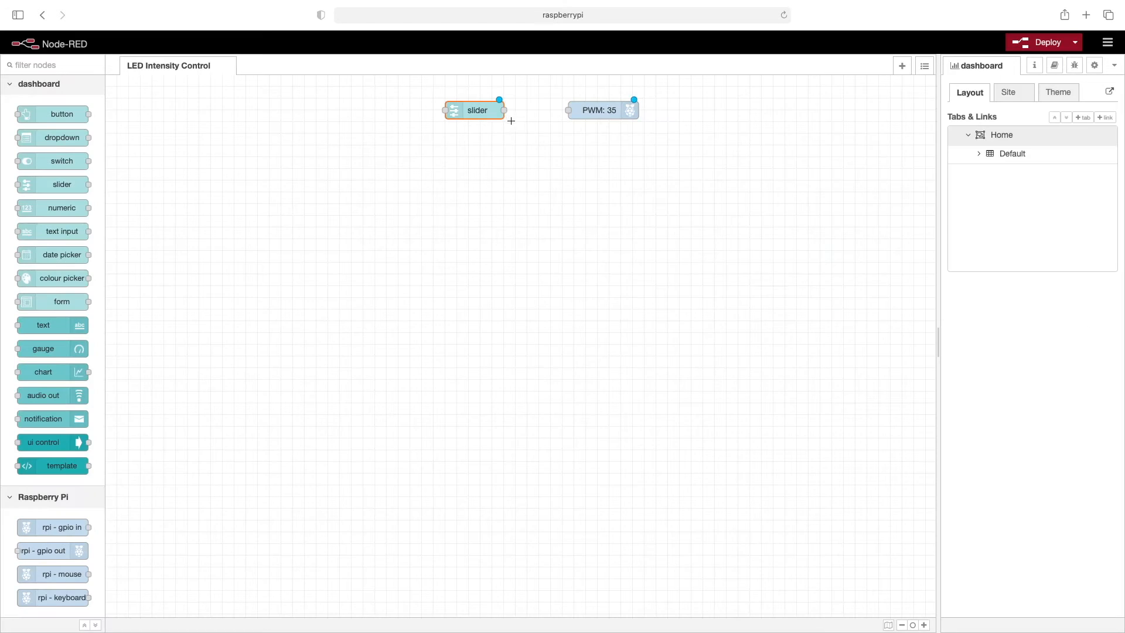
- Wire the slider into the PWM: 35 node and deploy the flow
drag(504, 110, 569, 110)
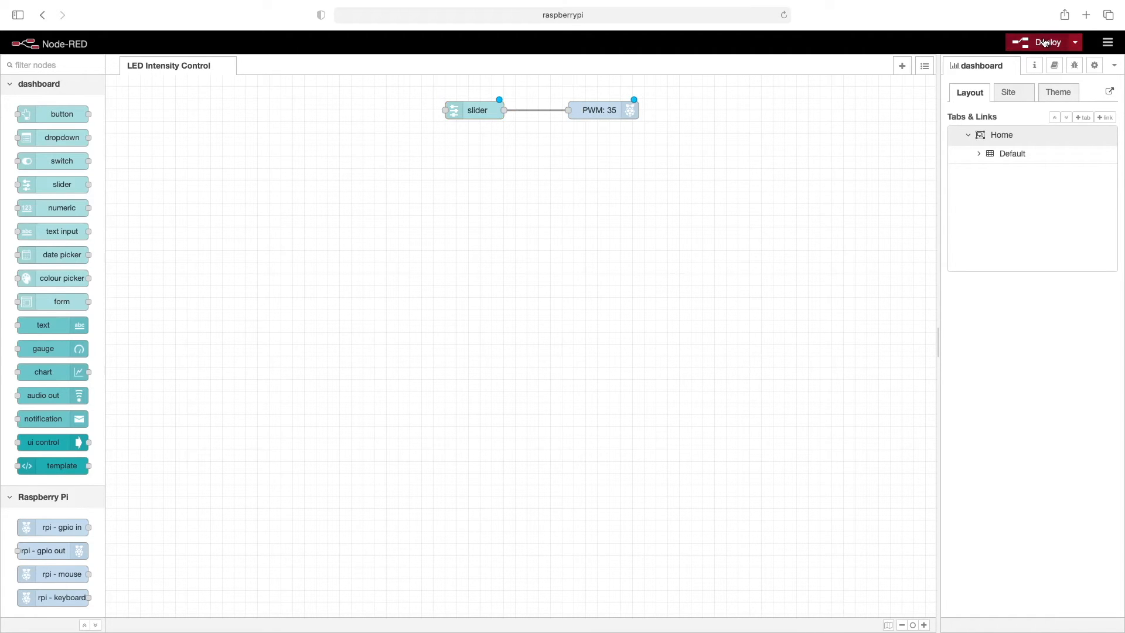
click(1044, 42)
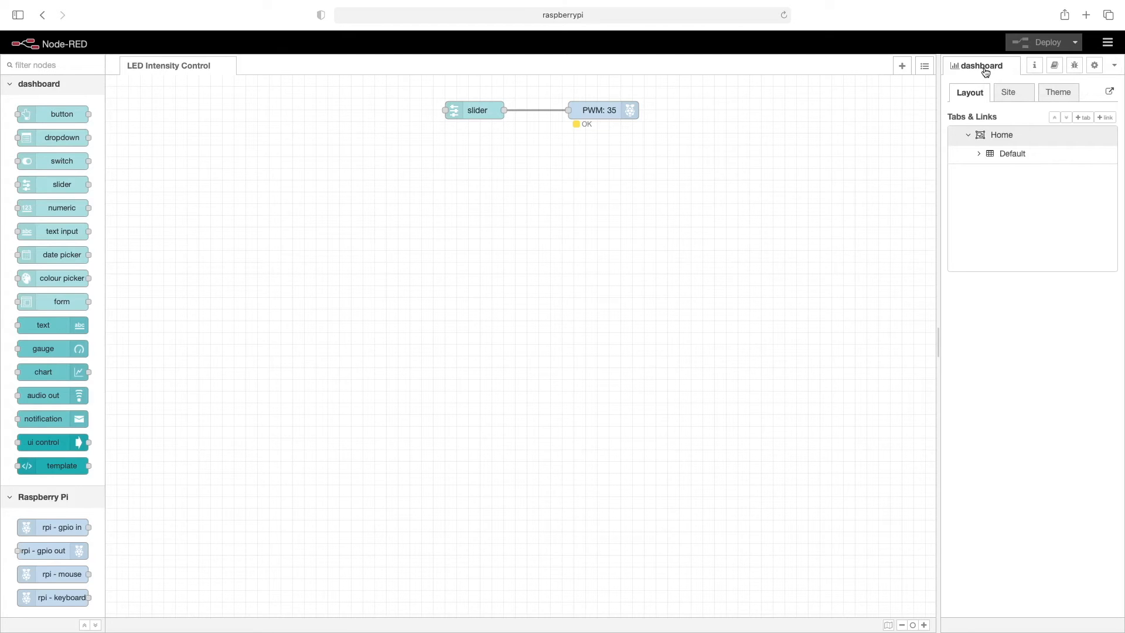
mouse_move(1018, 66)
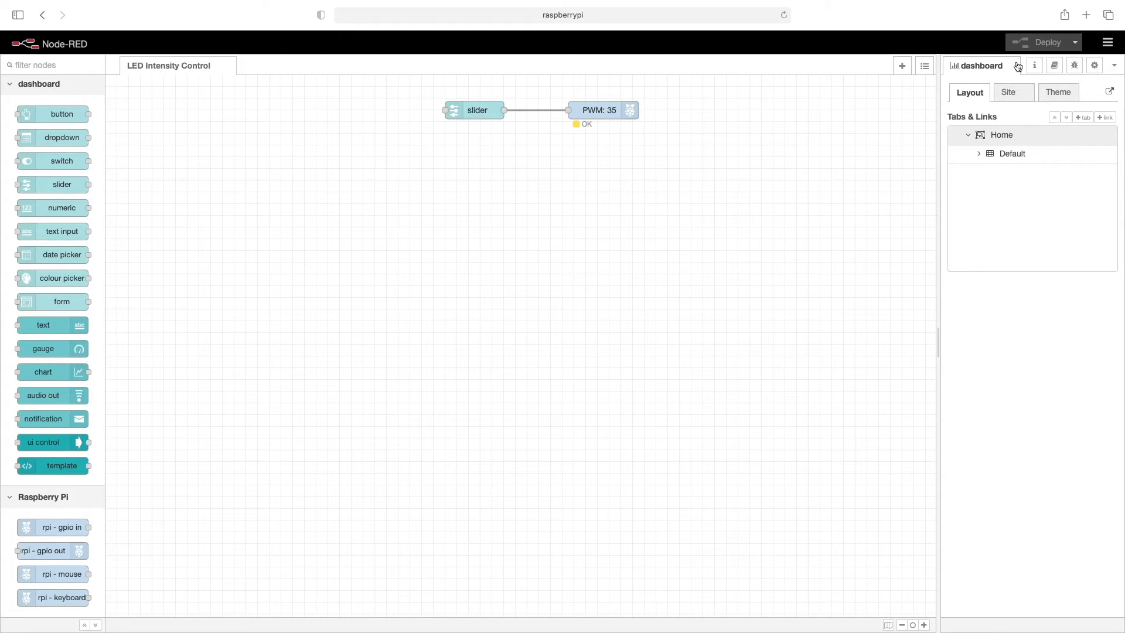
- Switch the sidebar to the dashboard layout panel
click(1034, 65)
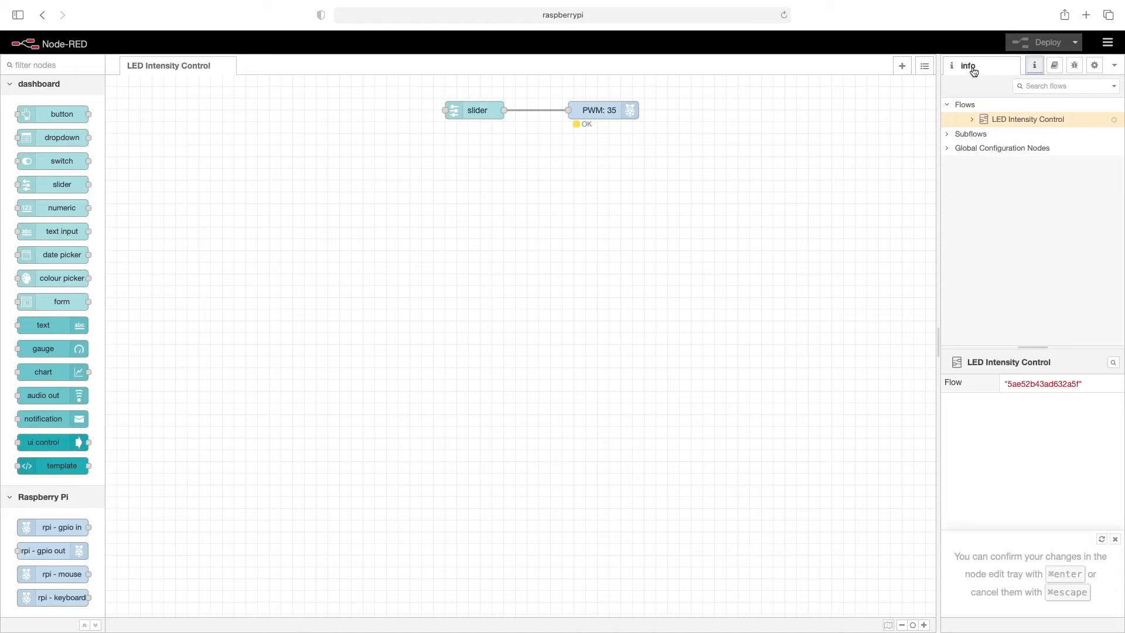
mouse_move(1117, 80)
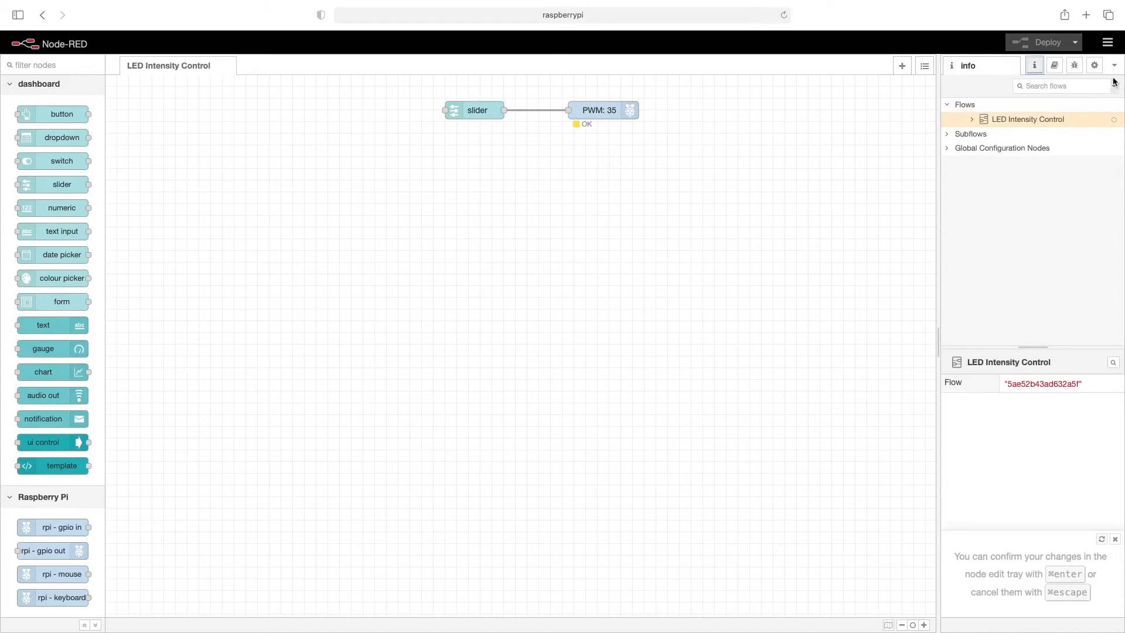
click(1115, 66)
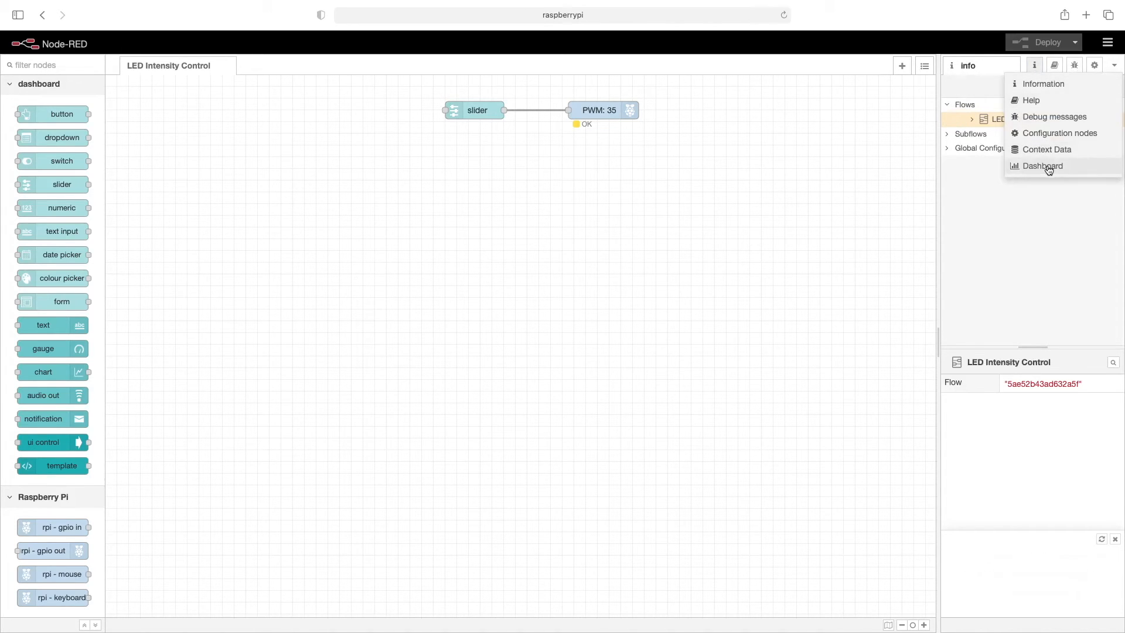
click(1042, 166)
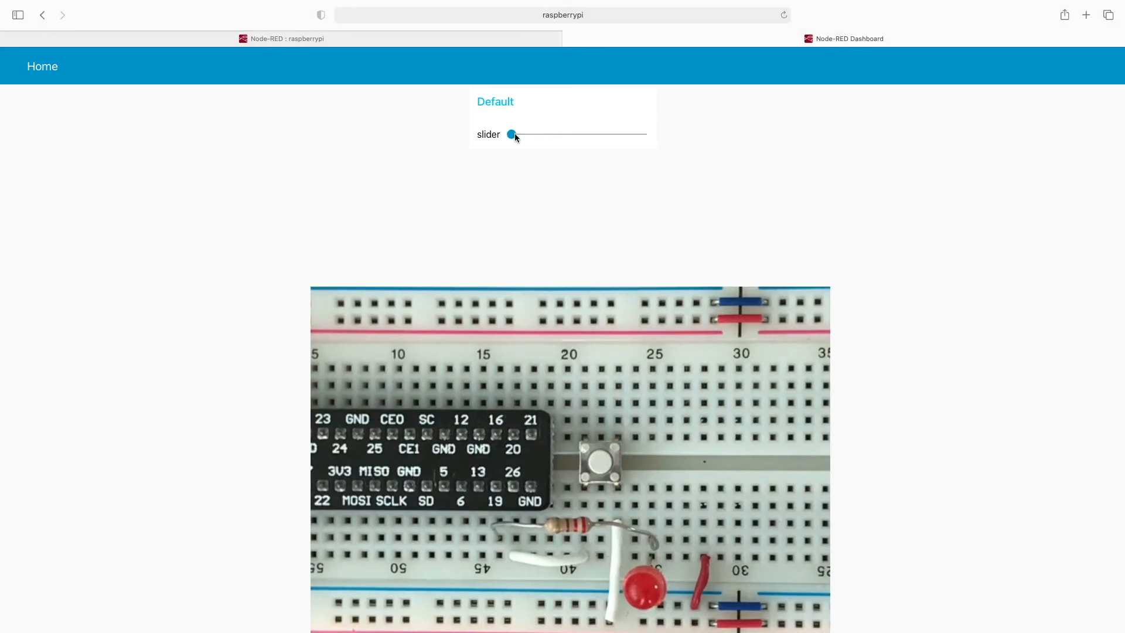
- Move the dashboard slider up and down to vary the LED brightness, ending back at zero
drag(511, 134, 588, 135)
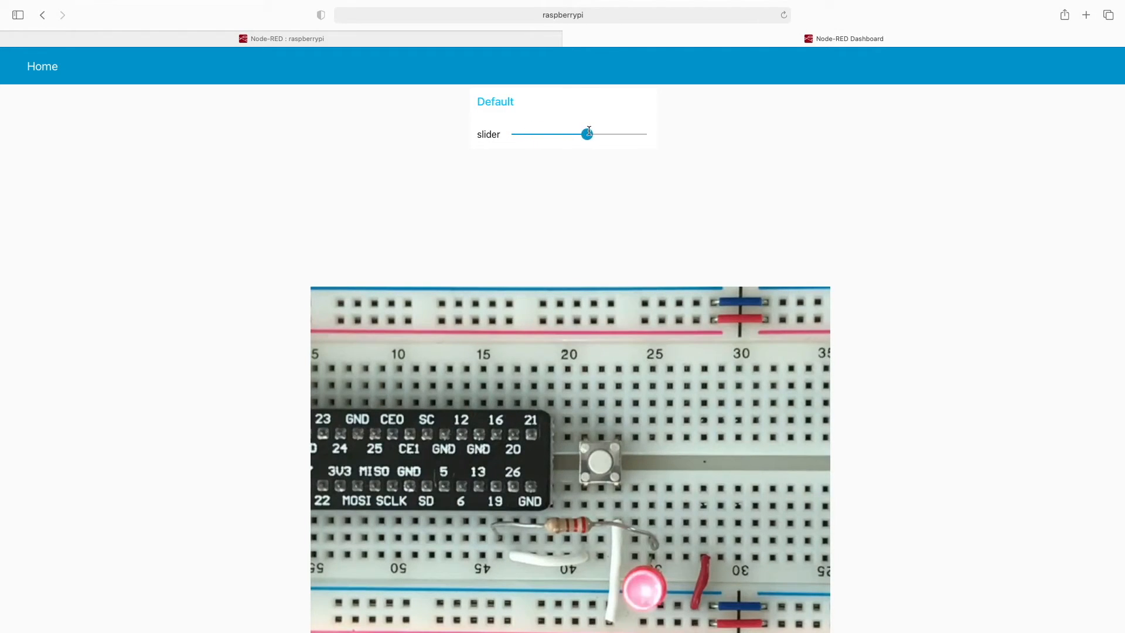
drag(587, 134, 553, 134)
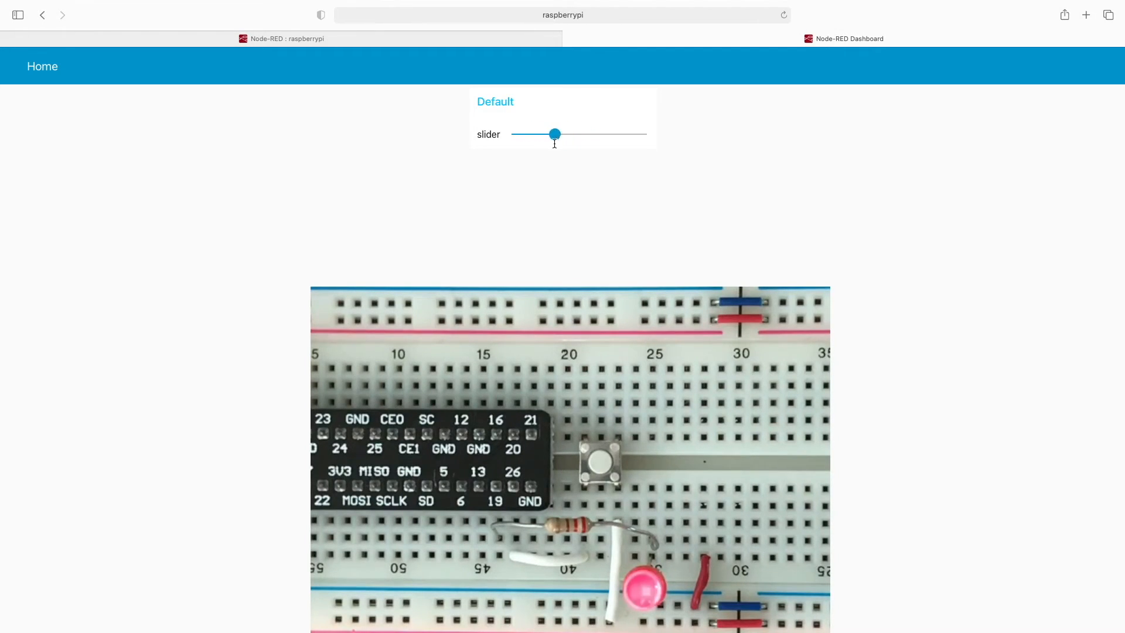
drag(554, 134, 614, 134)
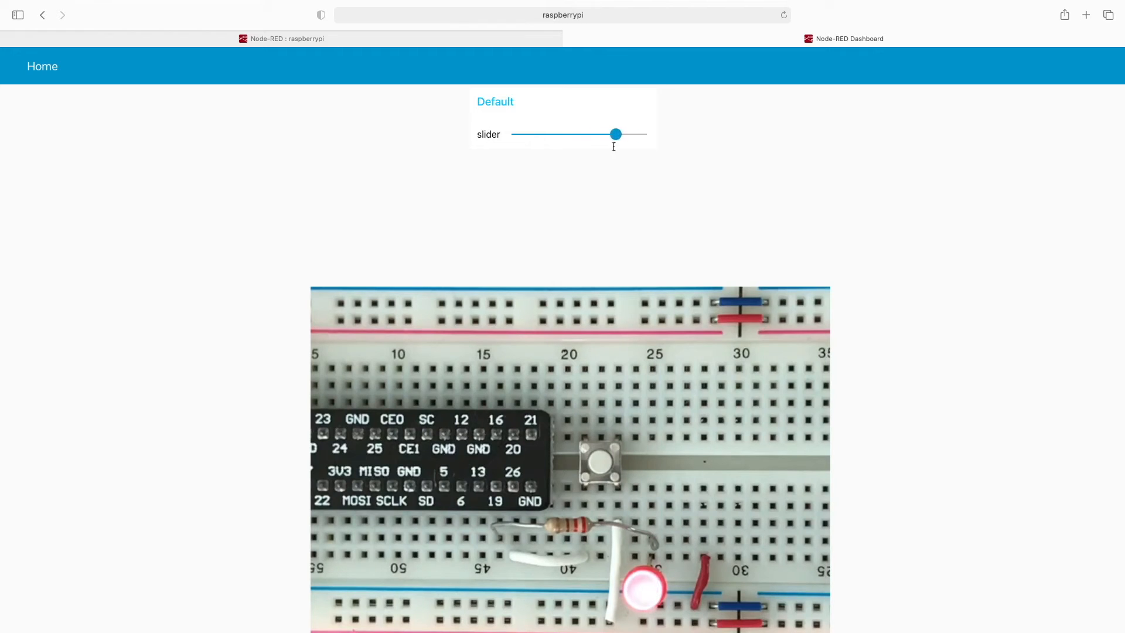
drag(614, 134, 595, 134)
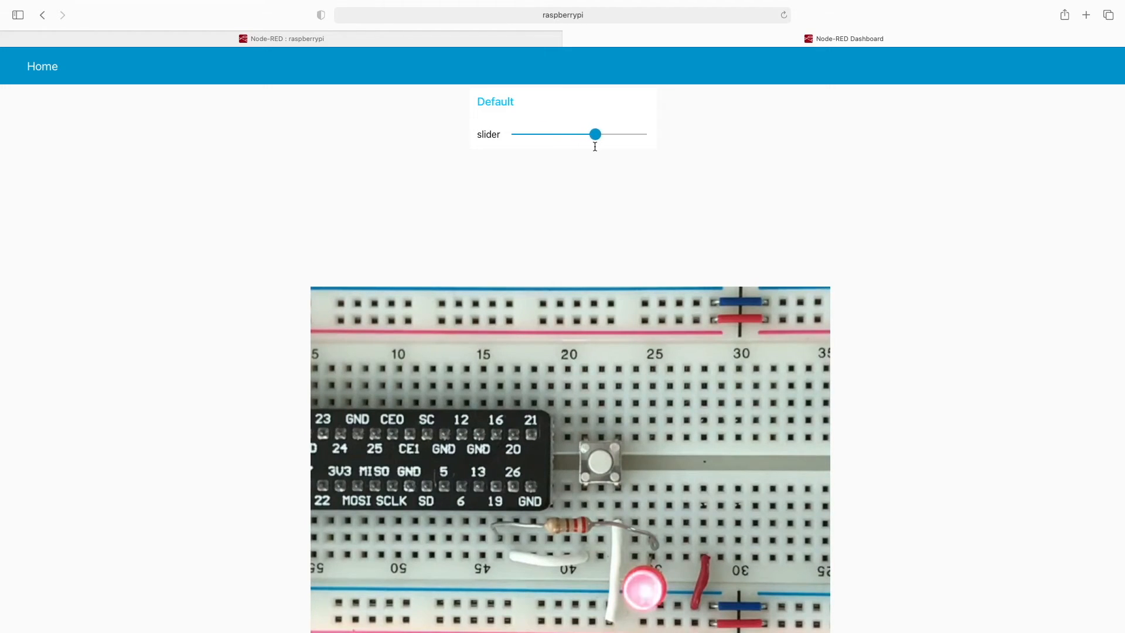
drag(594, 134, 511, 134)
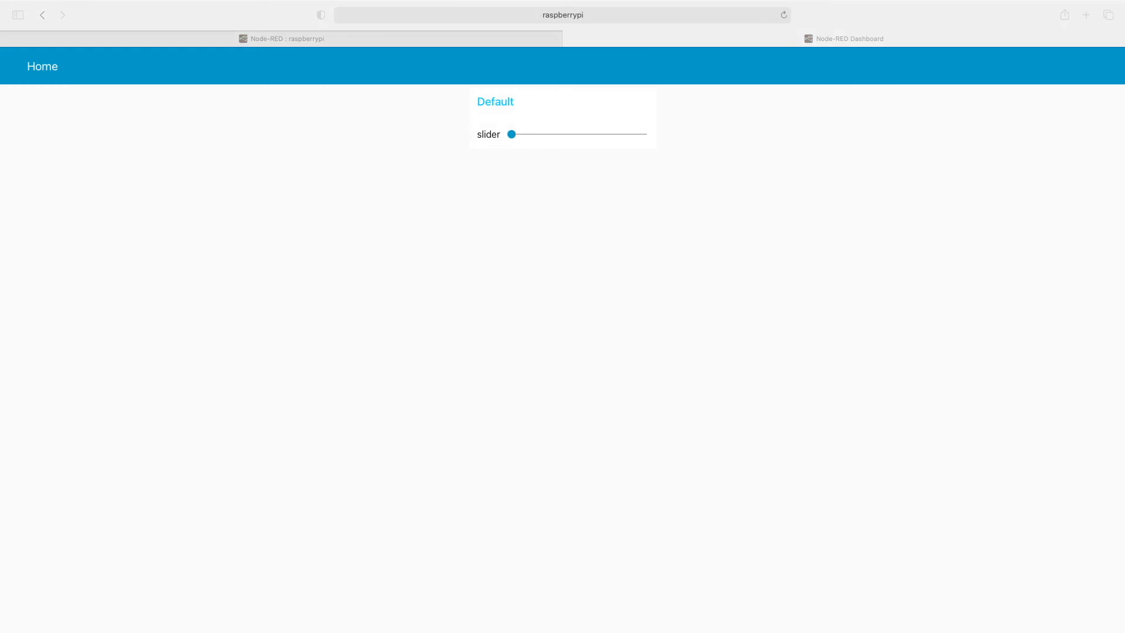
- Return to the flow editor and place a gauge node just below the PWM: 35 node
click(287, 39)
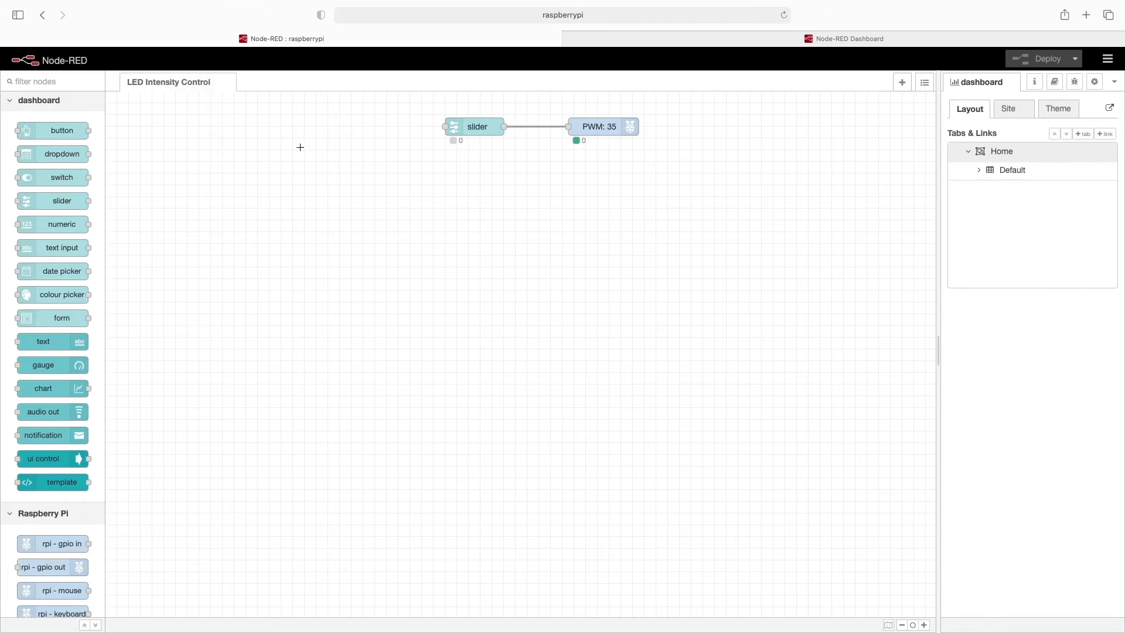
mouse_move(536, 240)
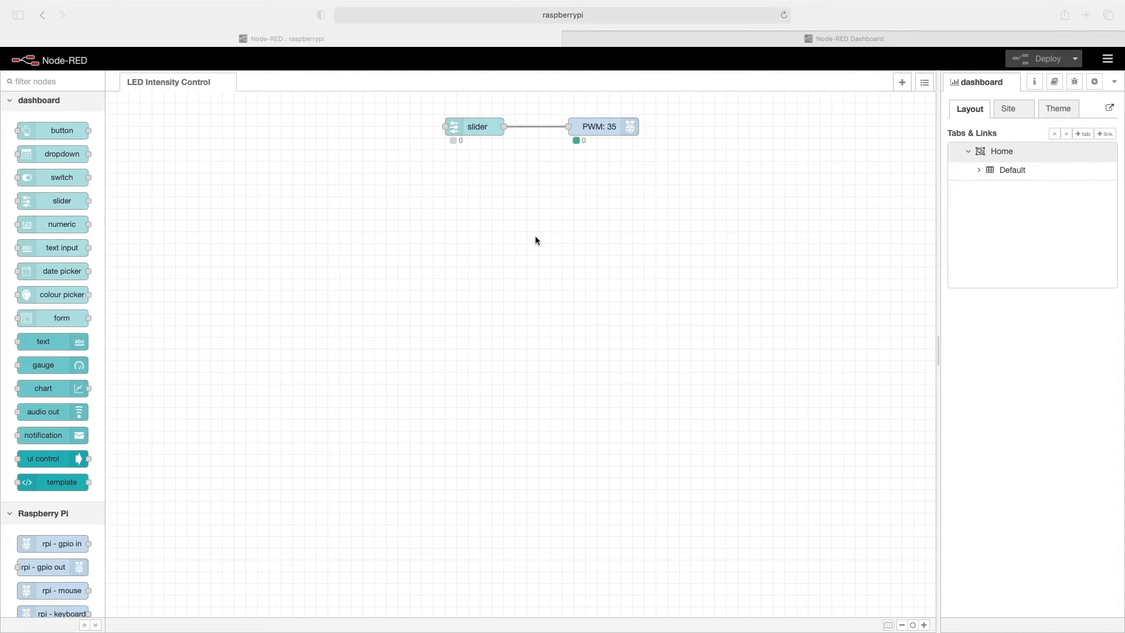
mouse_move(295, 337)
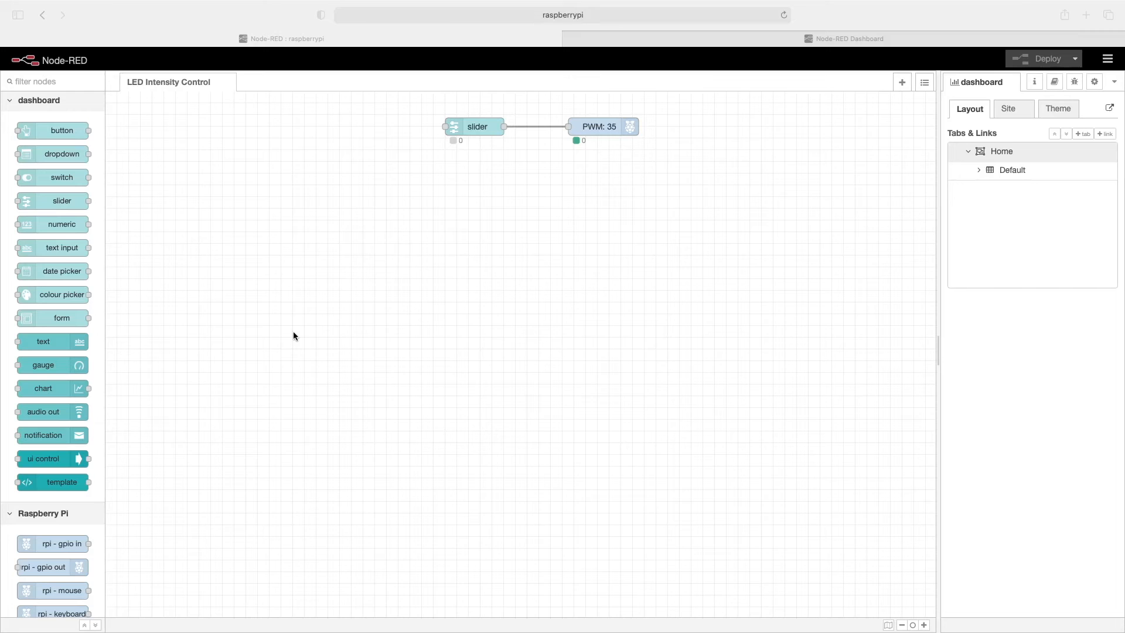
mouse_move(86, 211)
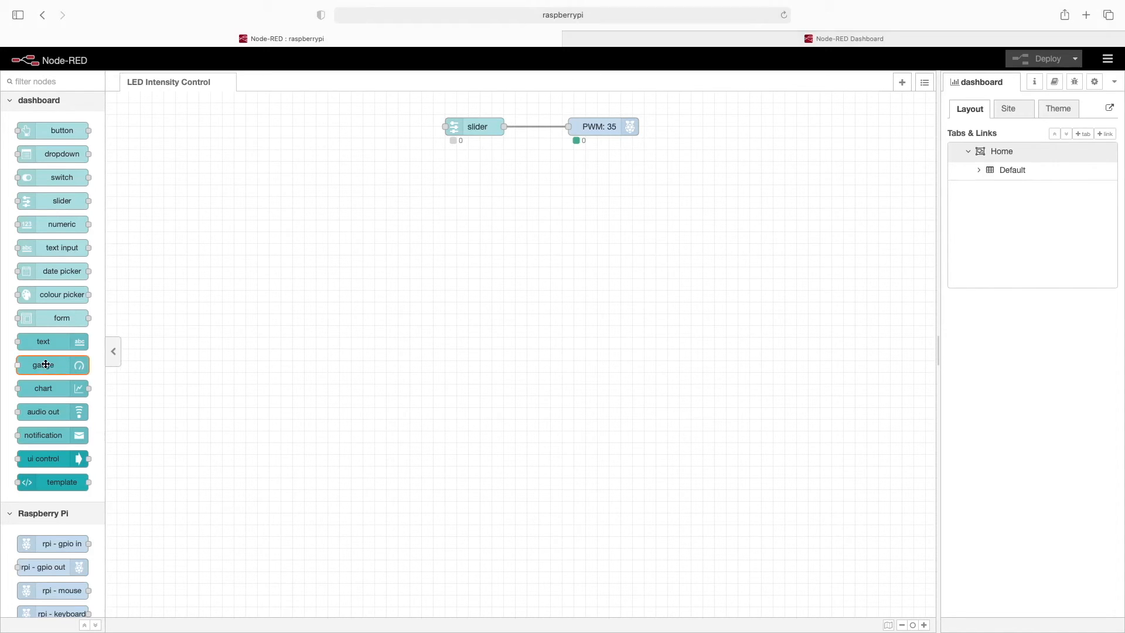
drag(43, 365, 607, 170)
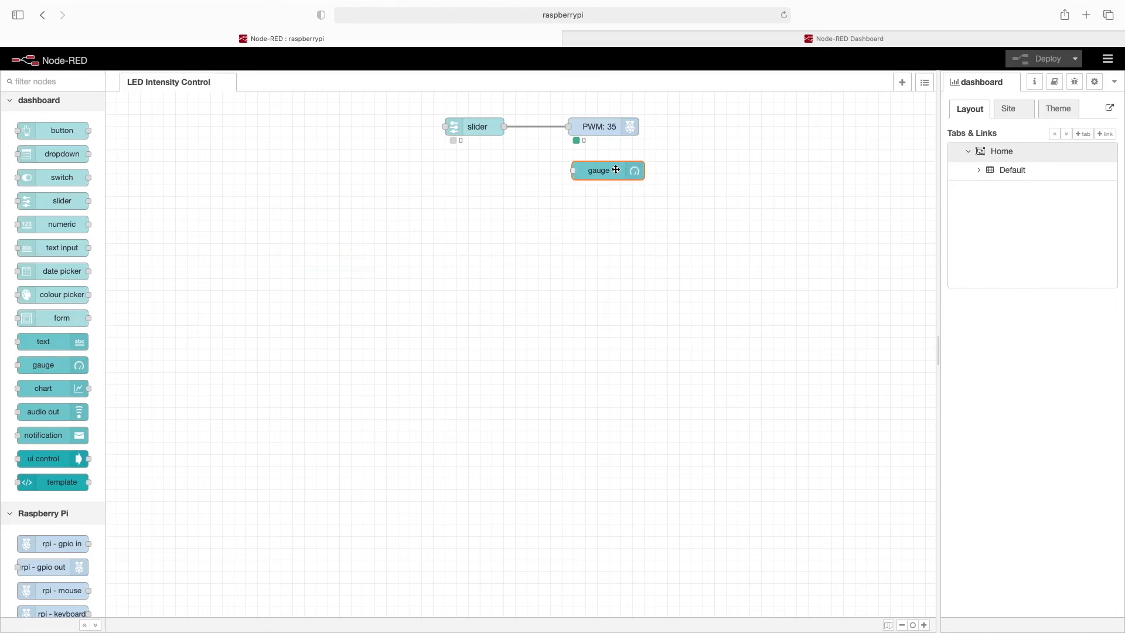
drag(614, 170, 603, 173)
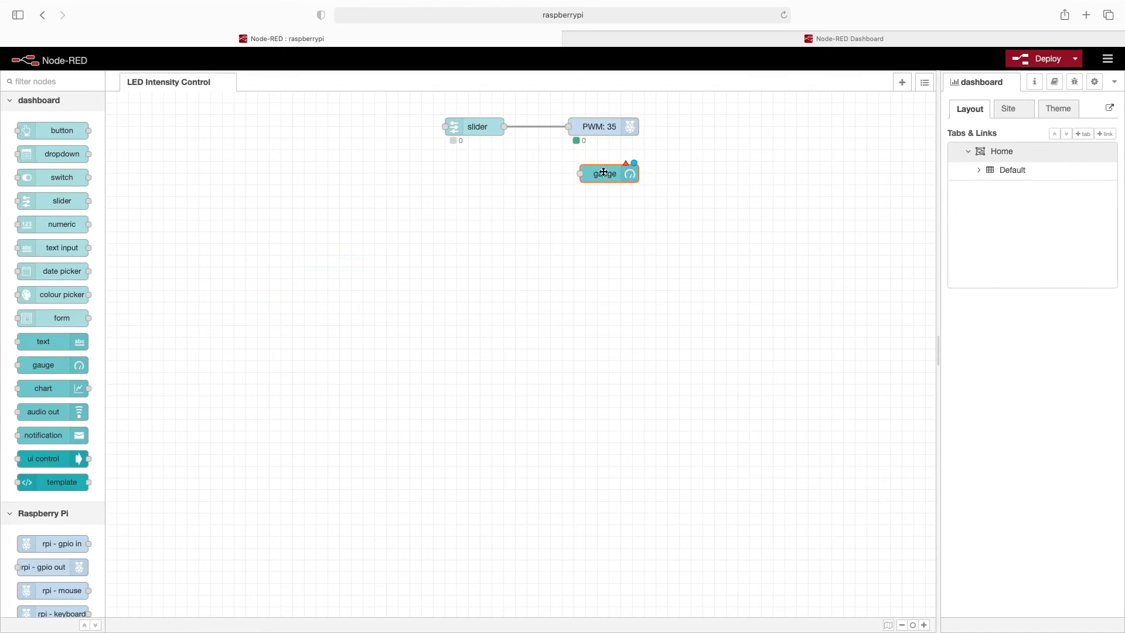
- Label the gauge LED Intensity with units Percentage and a 0–100 range
double_click(604, 172)
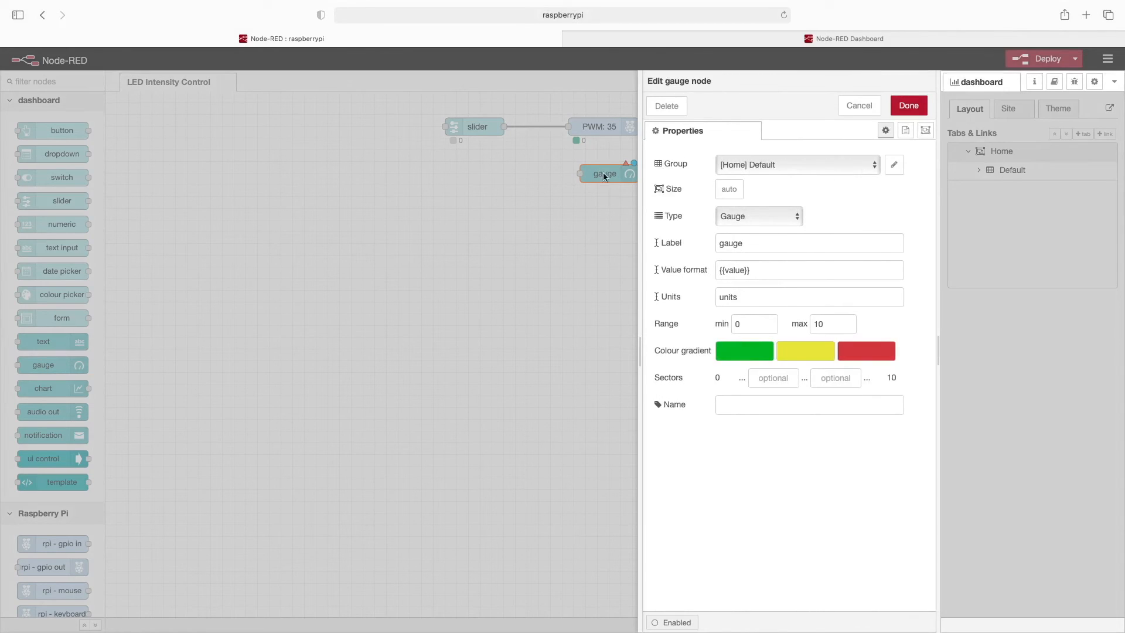
mouse_move(731, 232)
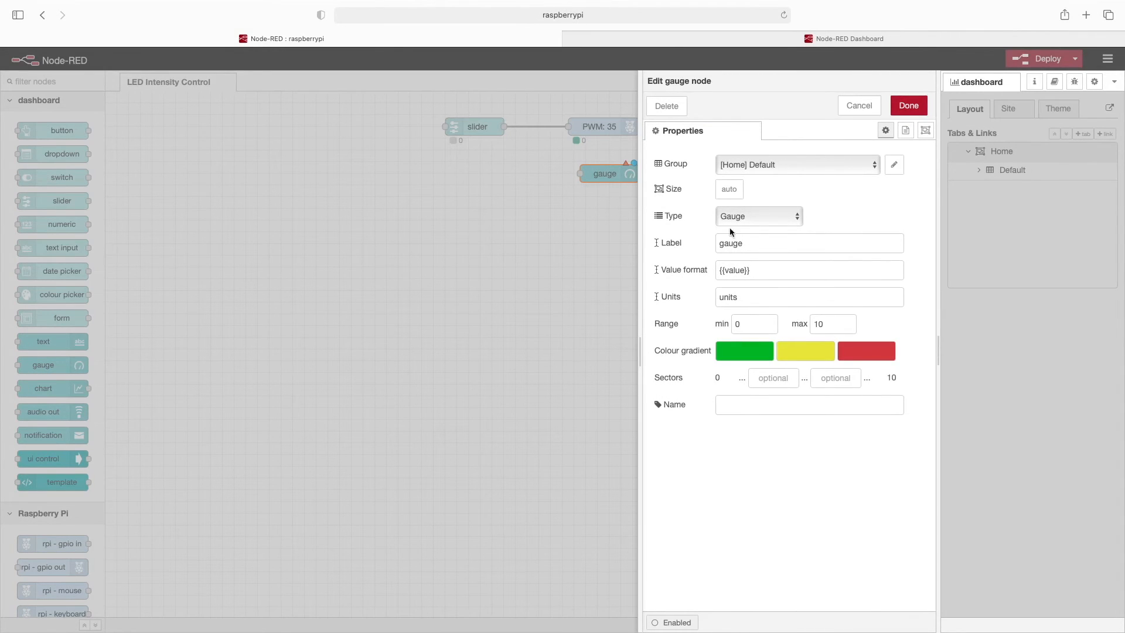
double_click(730, 243)
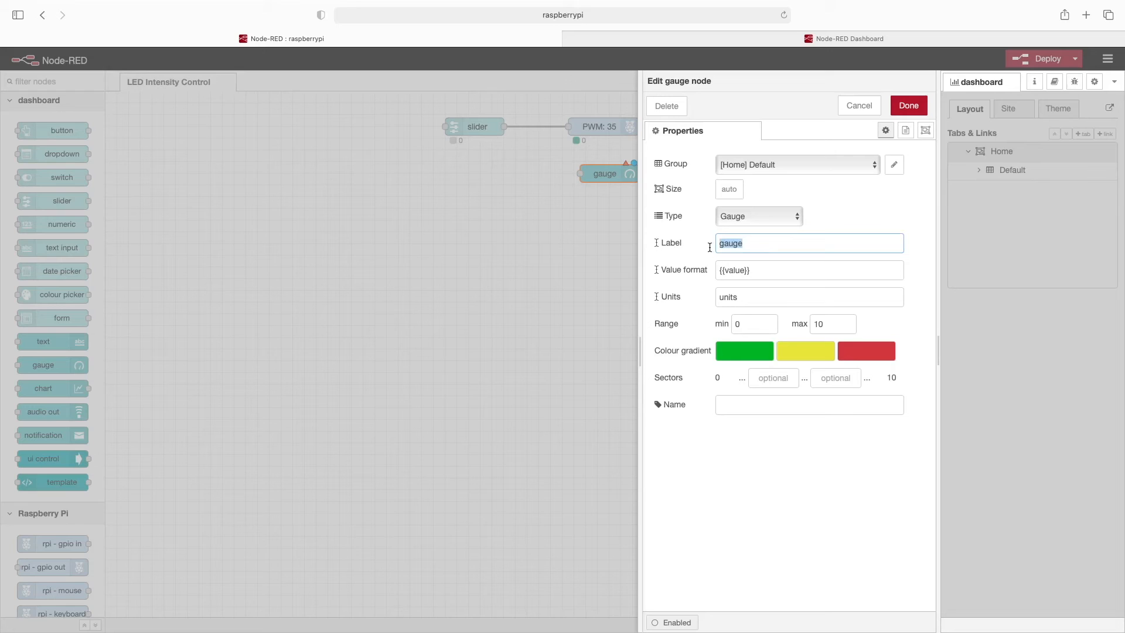
text(LED Inte)
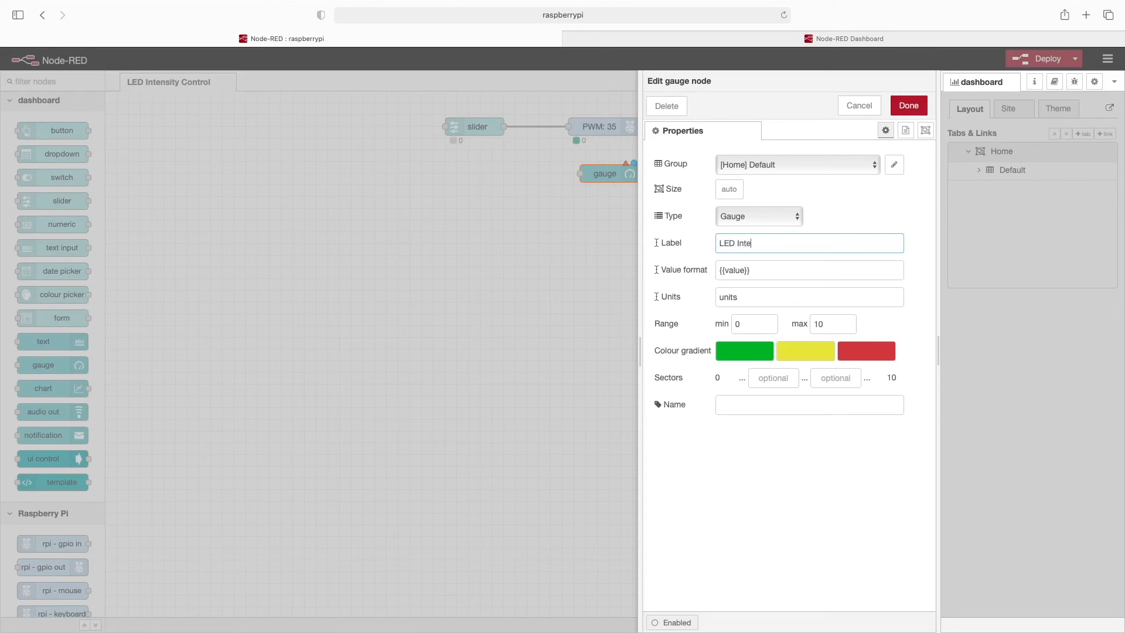
click(809, 296)
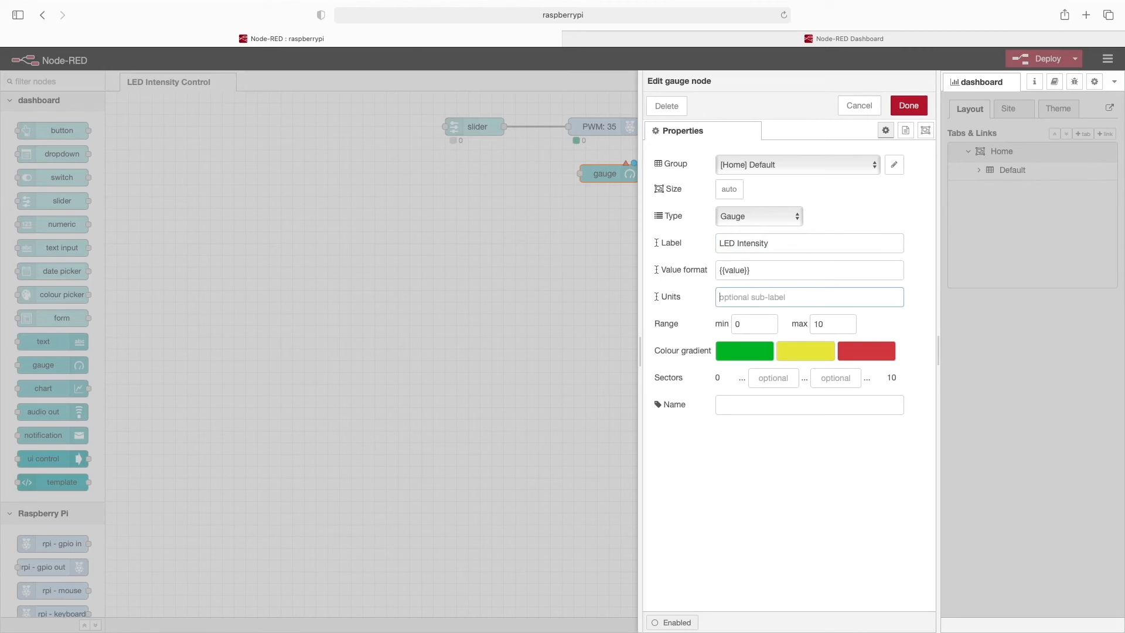
text(Percentage)
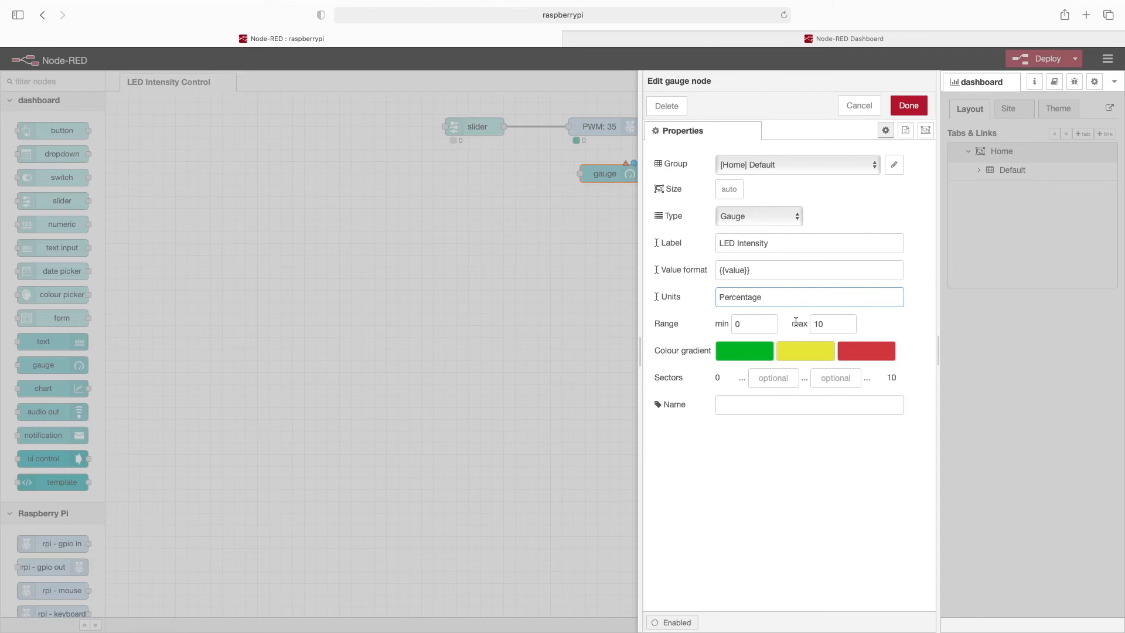
text(100)
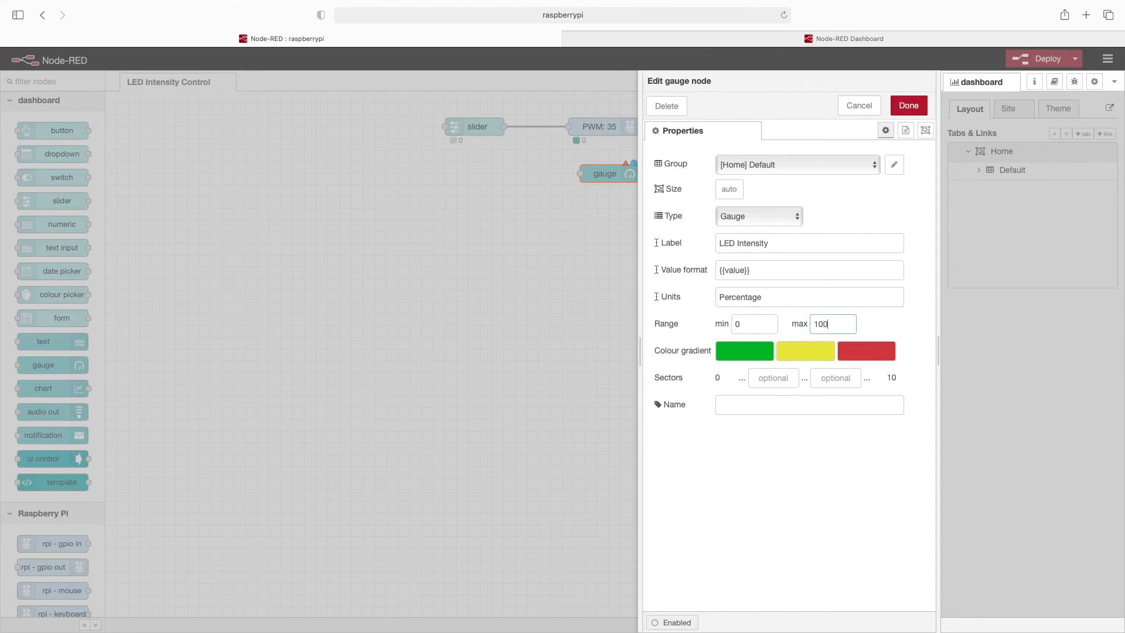
mouse_move(747, 355)
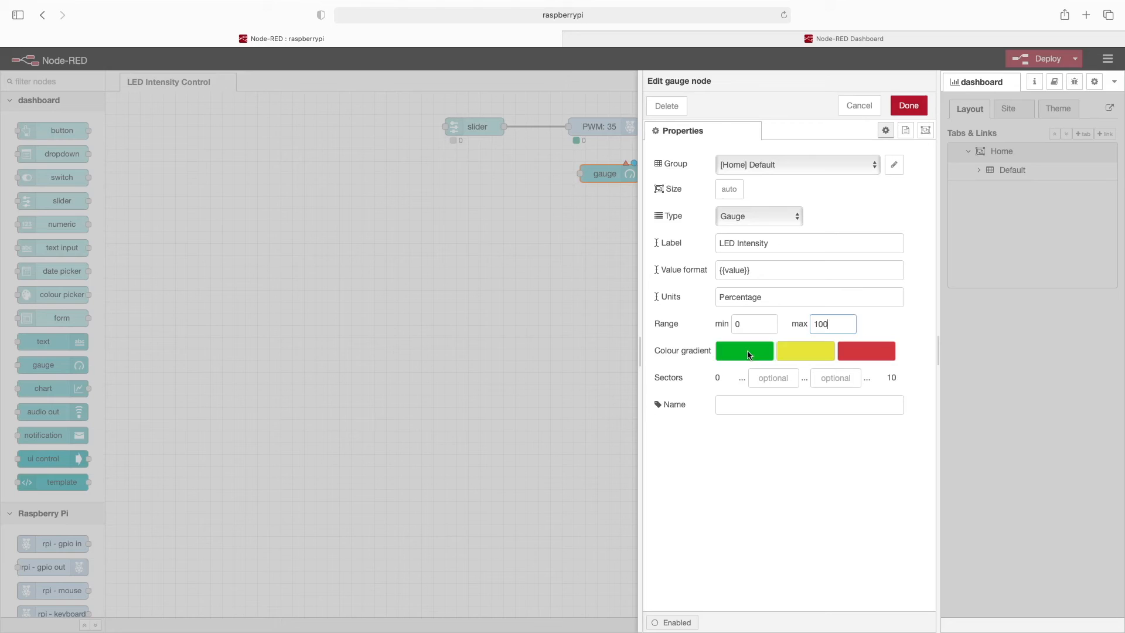
- Set the gauge gradient to white, dark red and red, then save the gauge
click(744, 351)
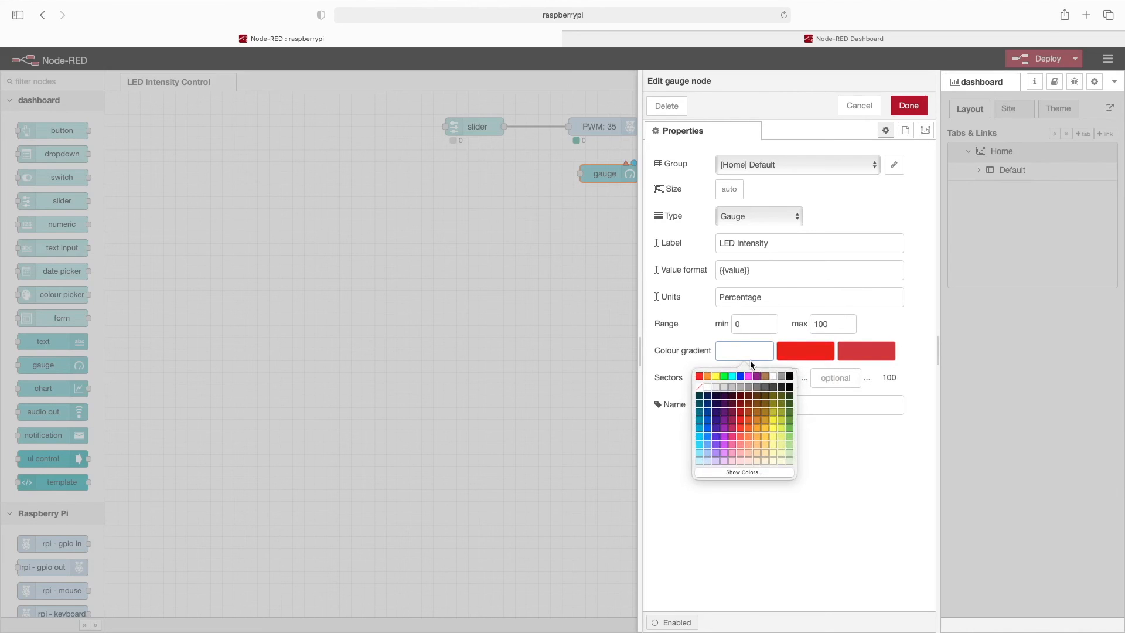
click(805, 351)
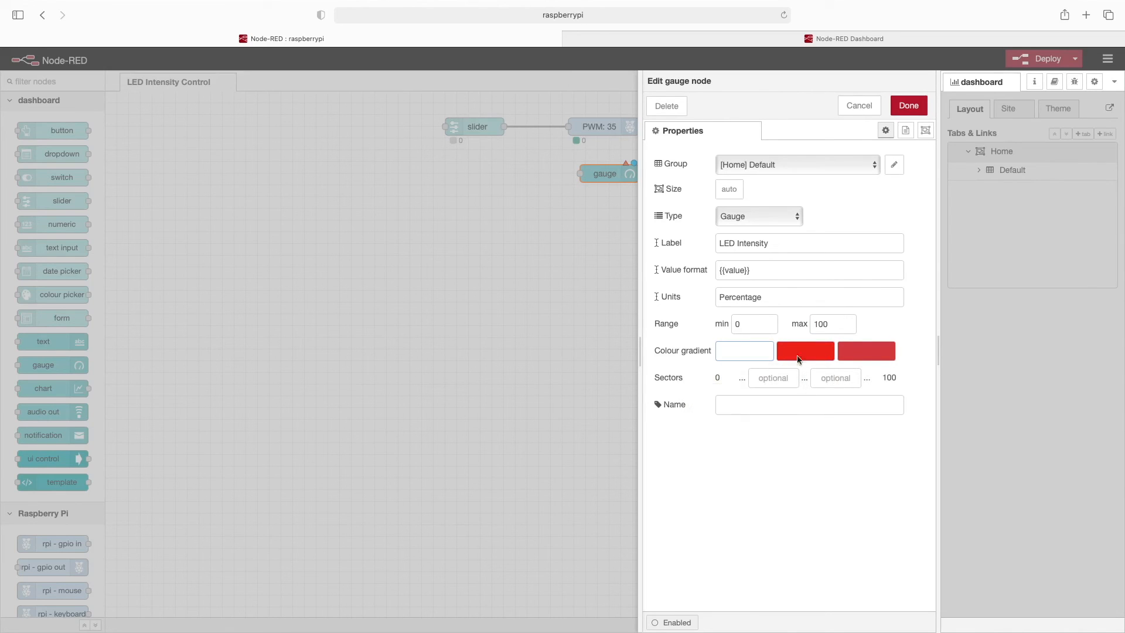
click(805, 351)
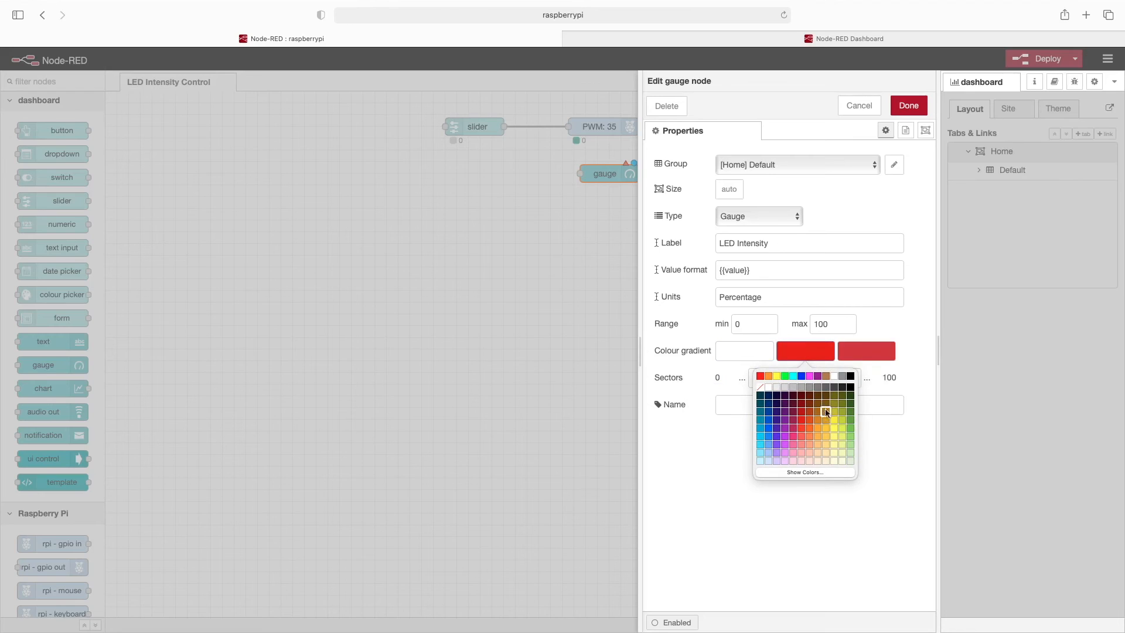
mouse_move(809, 414)
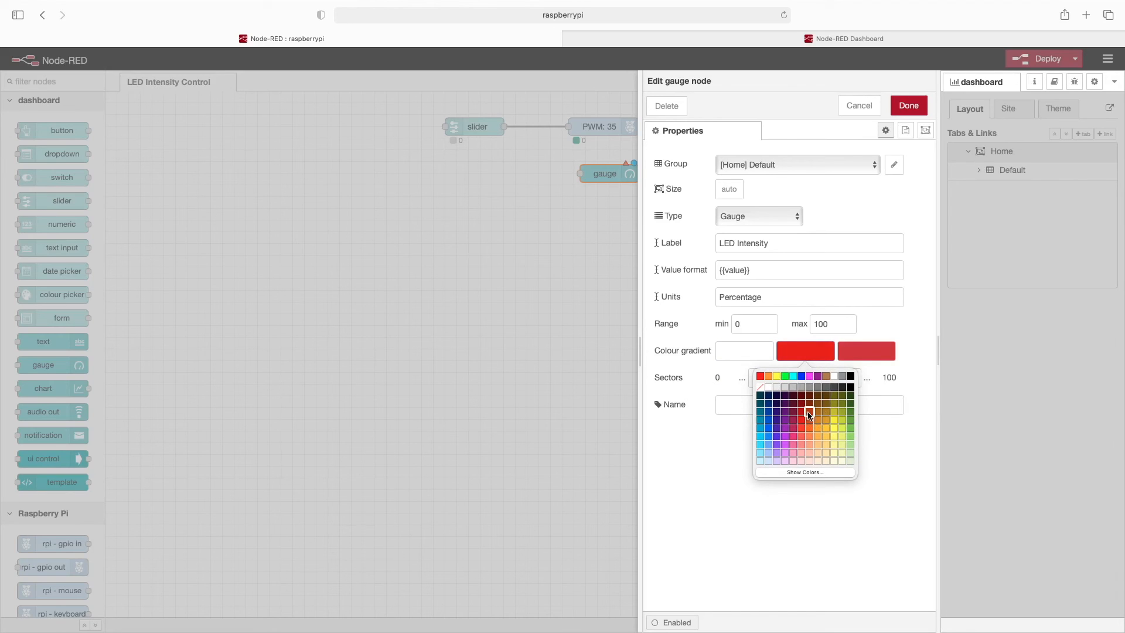
click(867, 351)
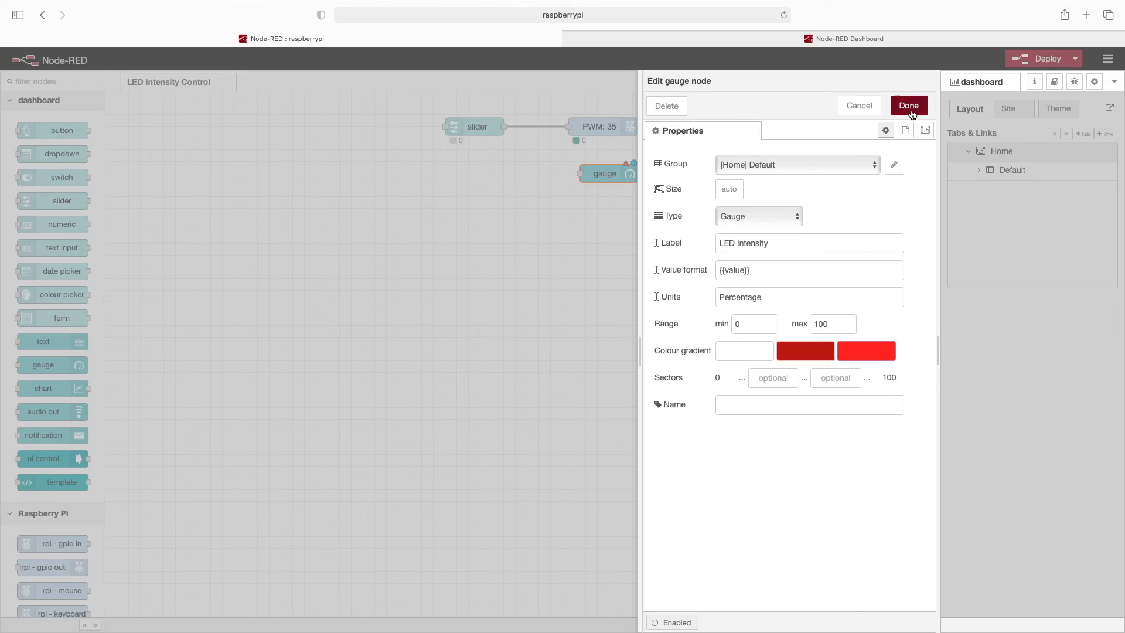
click(909, 105)
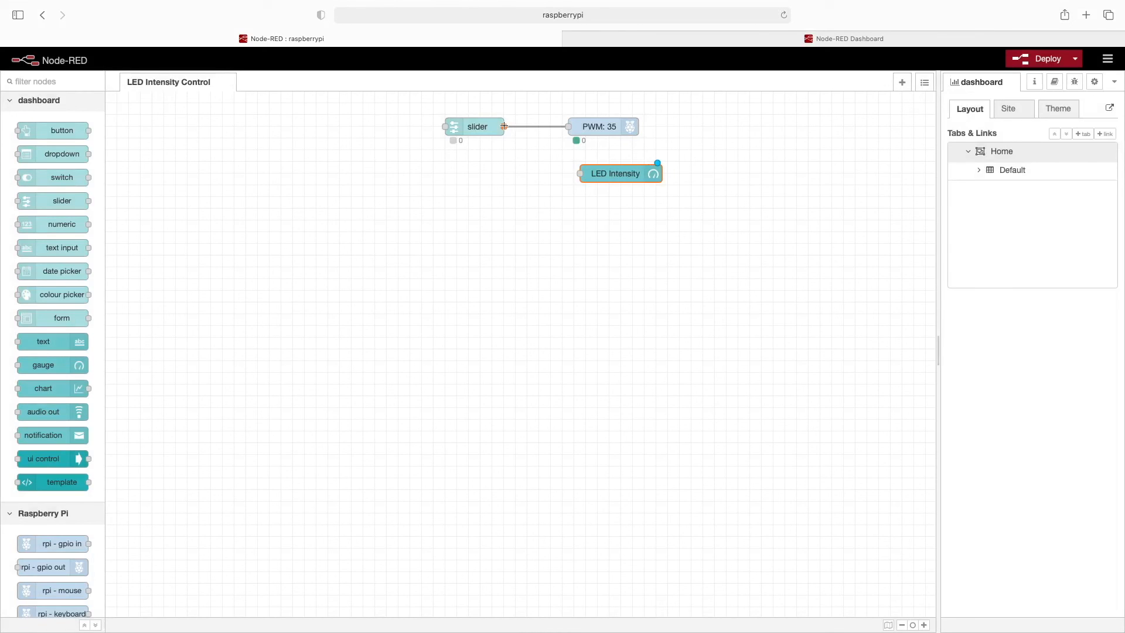
- Wire the slider output to the LED Intensity gauge, deploy, and go to the dashboard
drag(504, 126, 579, 173)
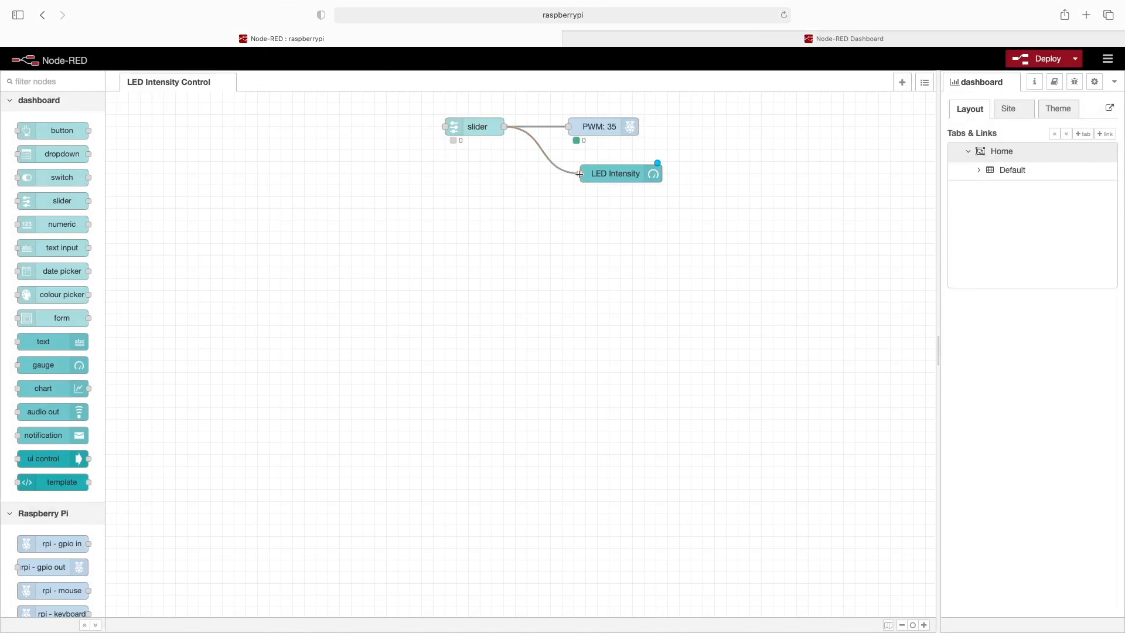
click(1044, 58)
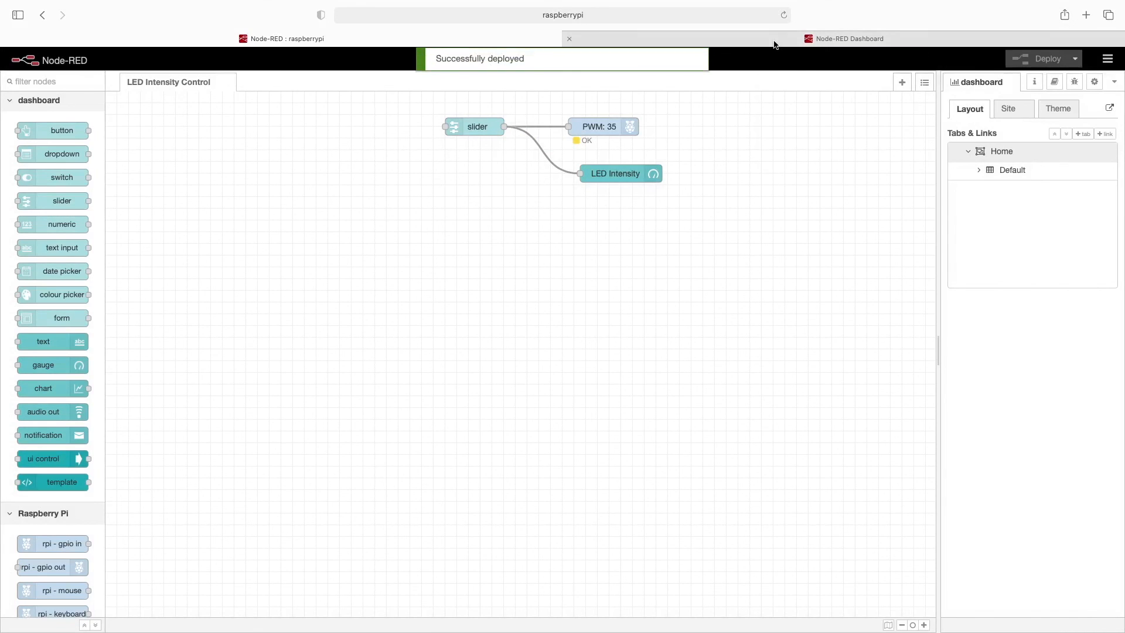
click(850, 38)
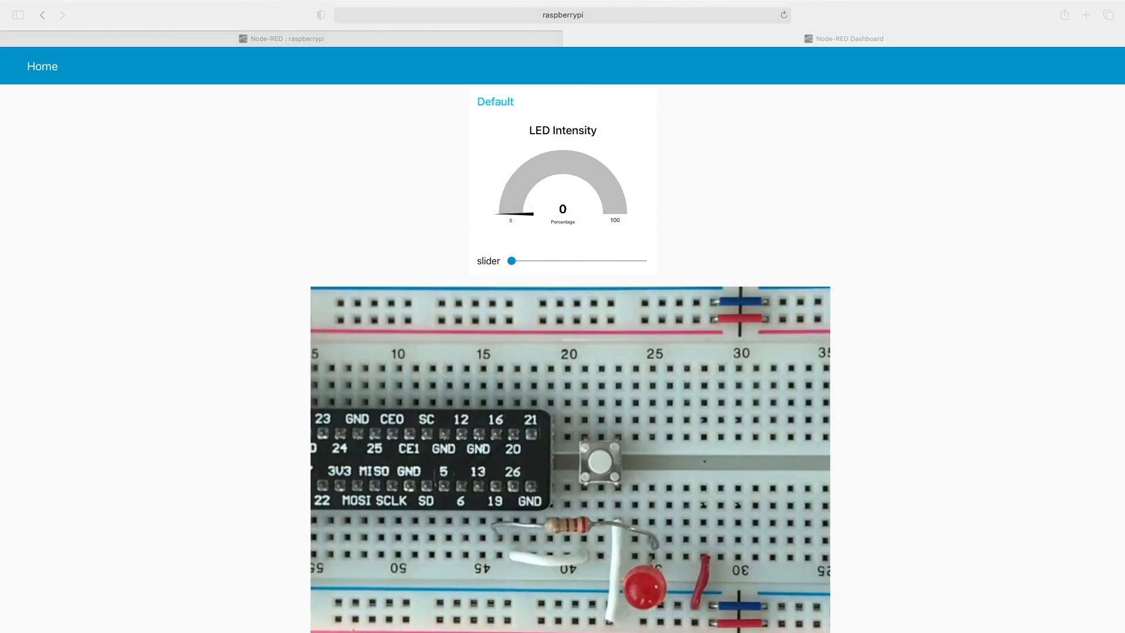
- Sweep the slider through 5, 60, 89, 29, 45, 44, 39 and finish at 100 percent
drag(511, 260, 521, 260)
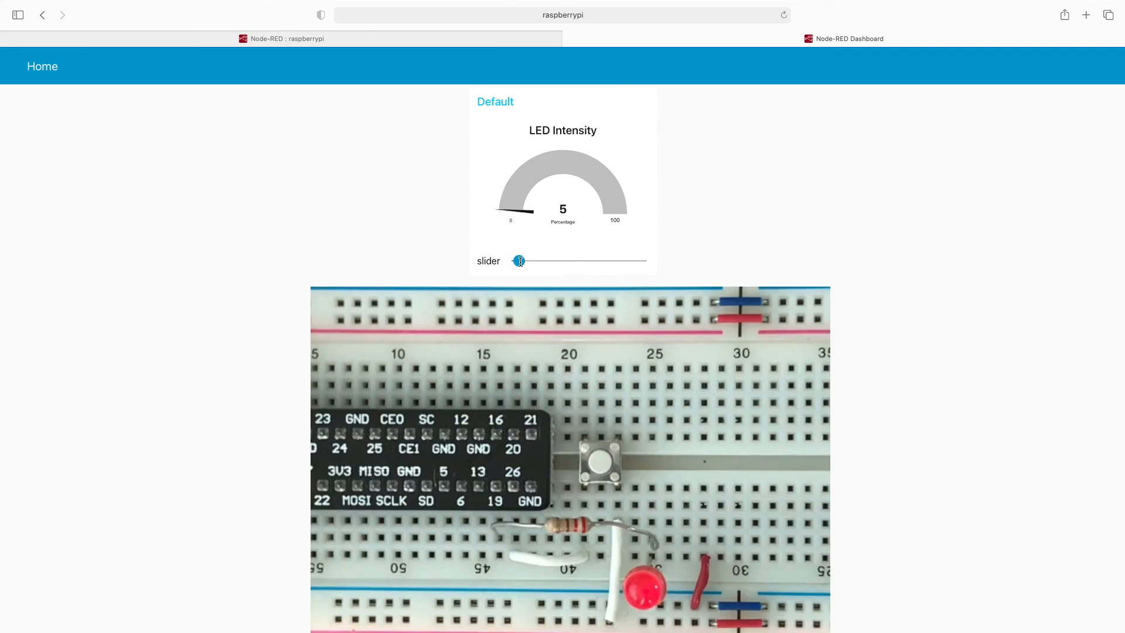
drag(520, 261, 592, 260)
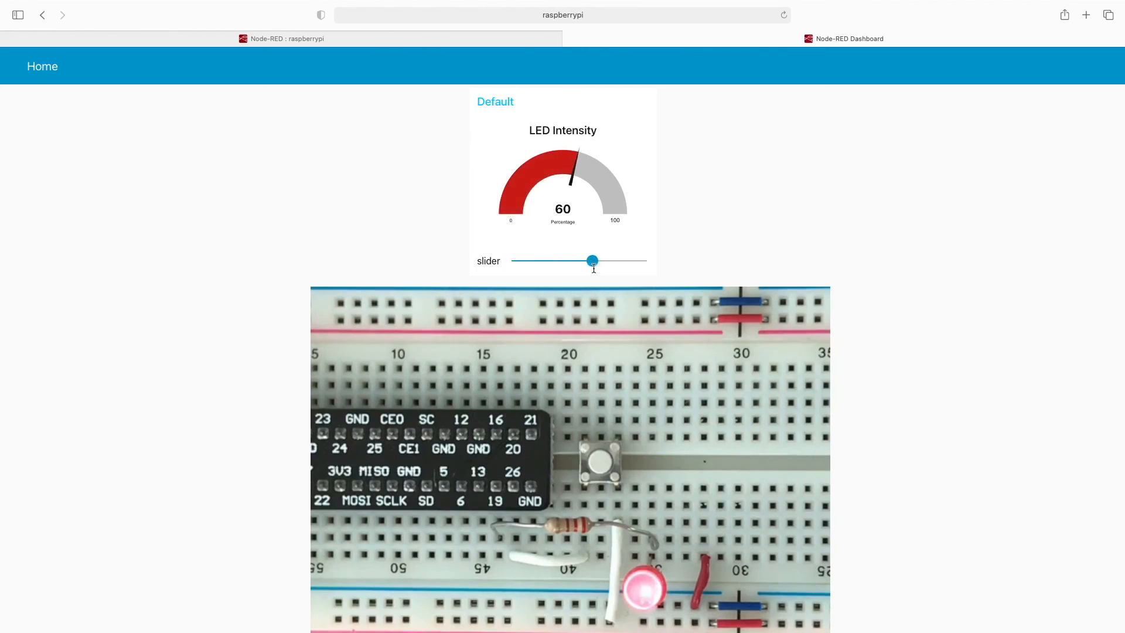
drag(592, 260, 630, 260)
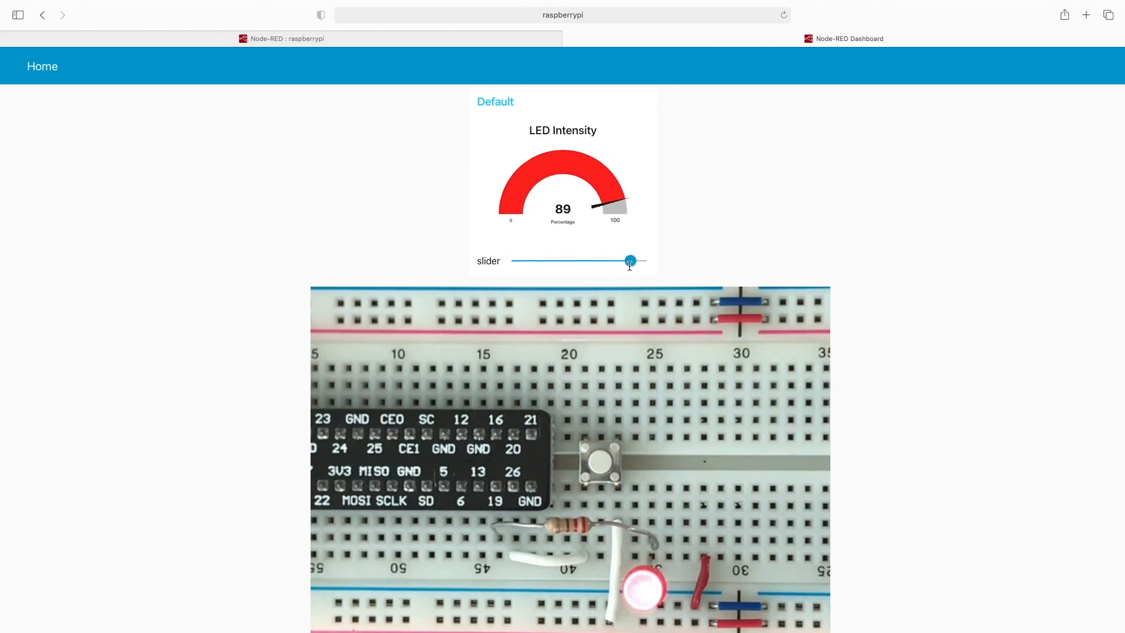
drag(630, 260, 543, 260)
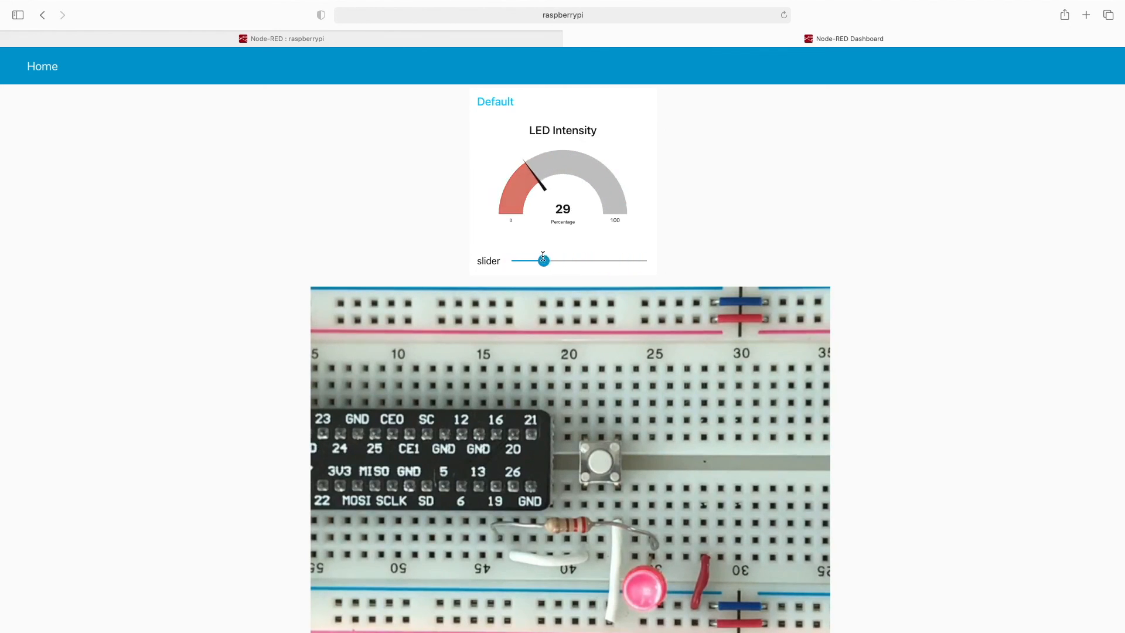
drag(543, 261, 572, 260)
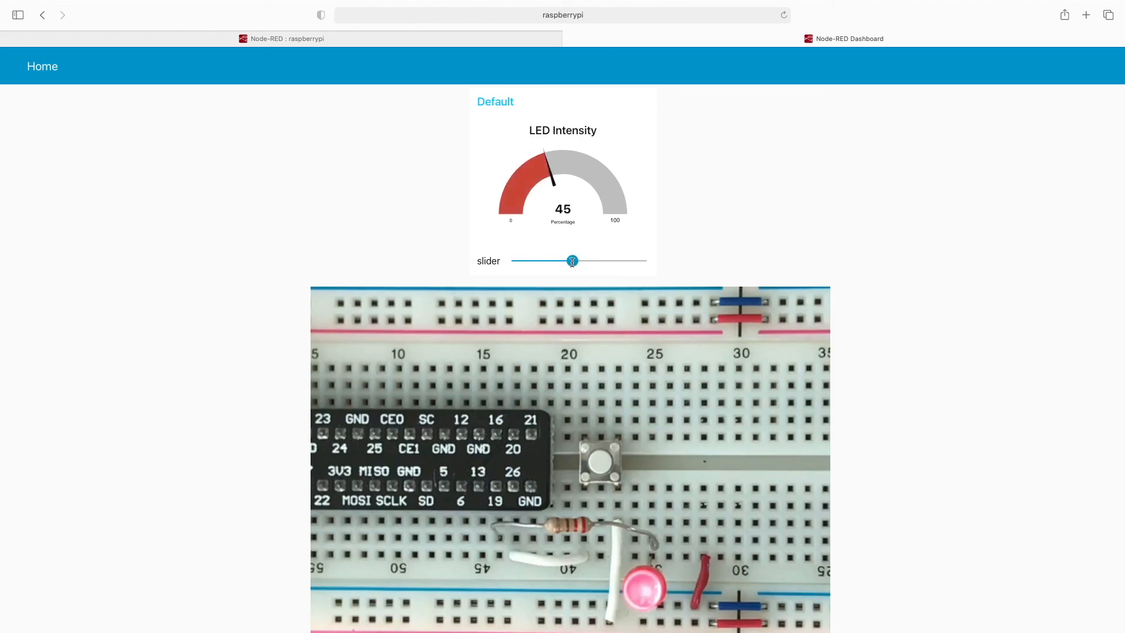
drag(572, 260, 569, 260)
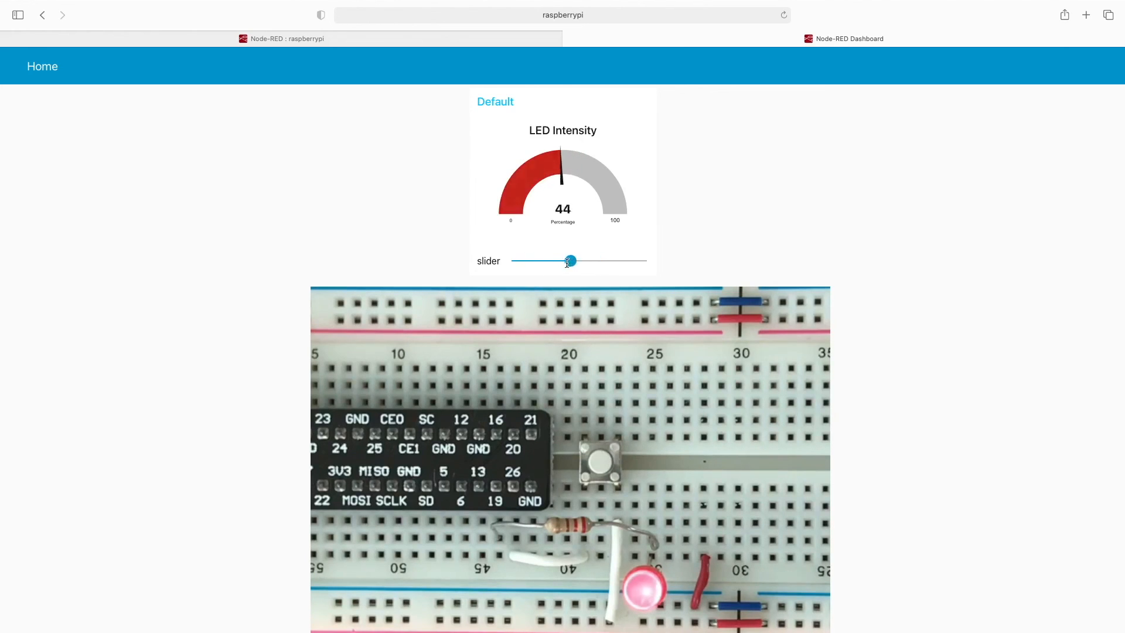
drag(570, 260, 566, 260)
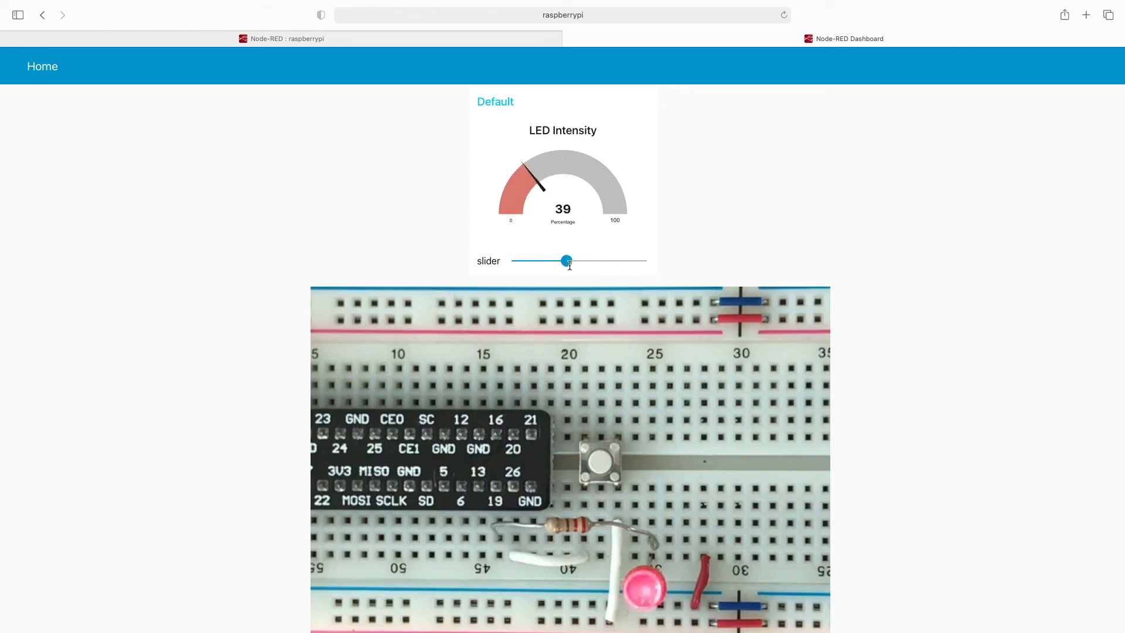
drag(567, 260, 646, 260)
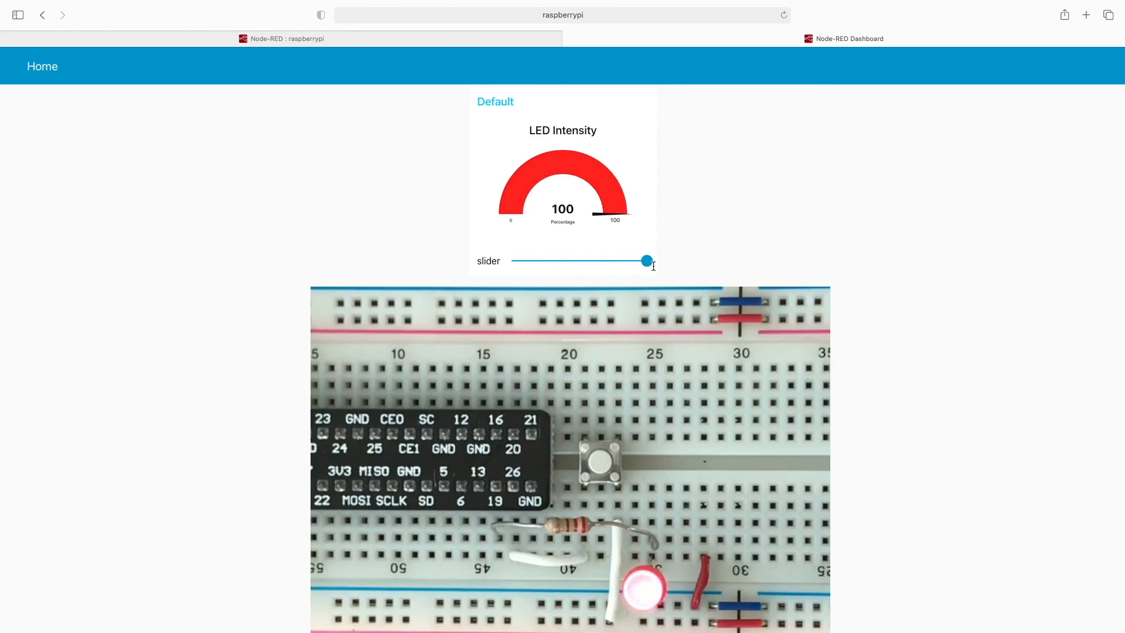